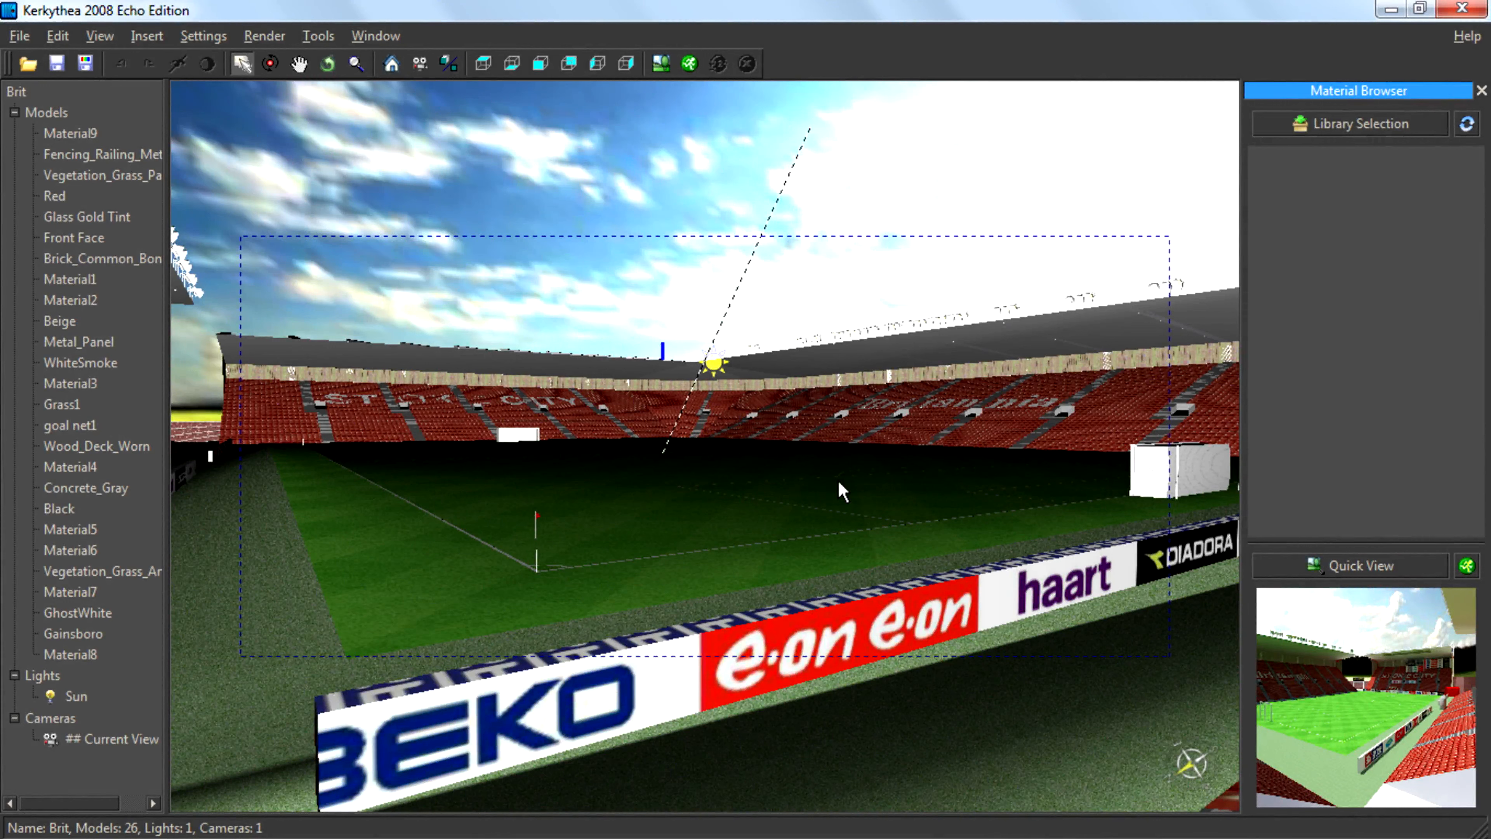
{"action": "mouse_move", "coordinate": [957, 144]}
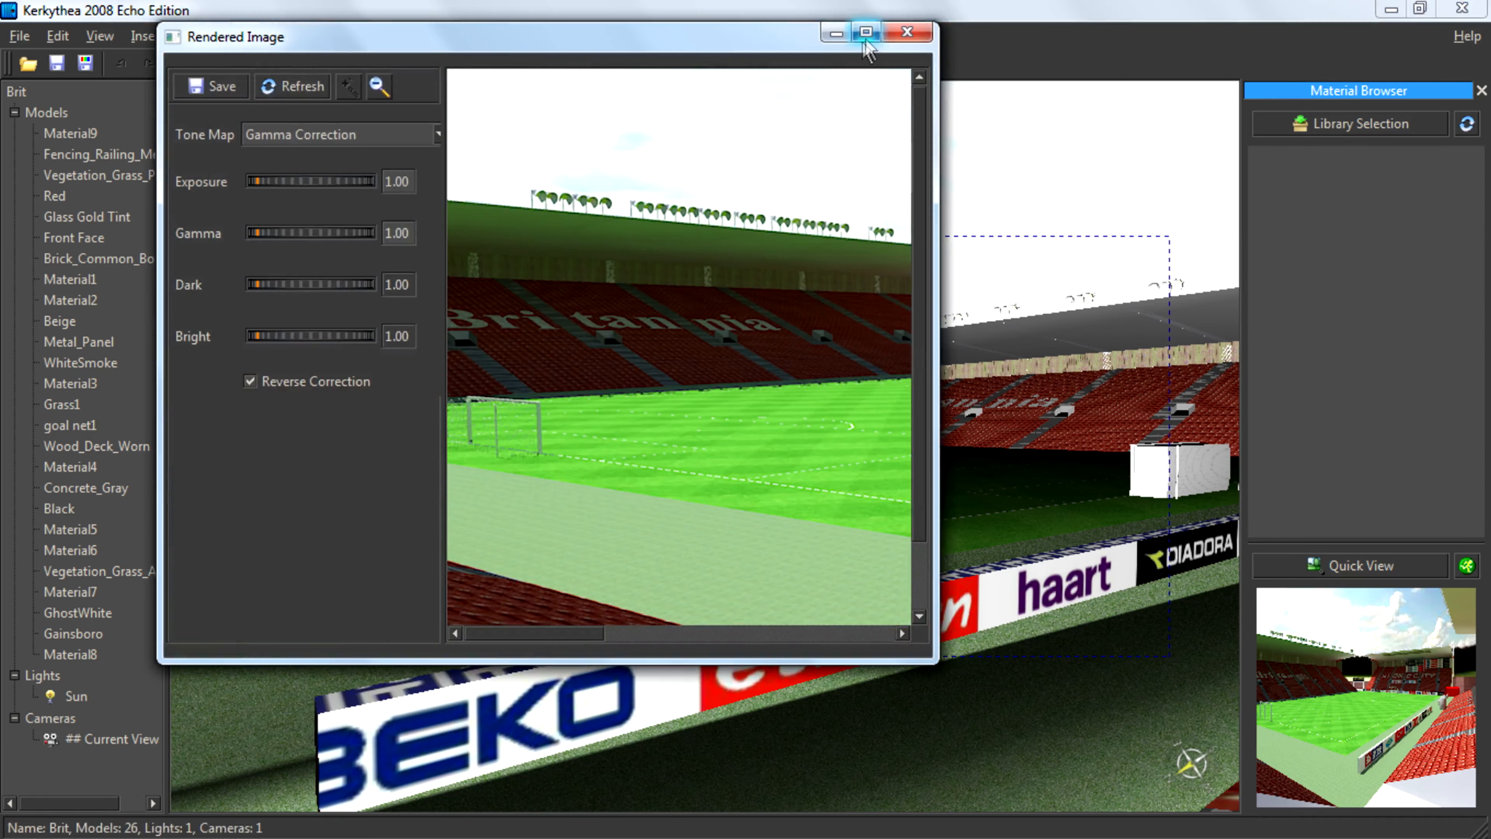
Step: Inspect and close the rendered image, then view the Kerkythea resources page listing Globals and CD Skies
{"action": "left_click", "coordinate": [863, 32]}
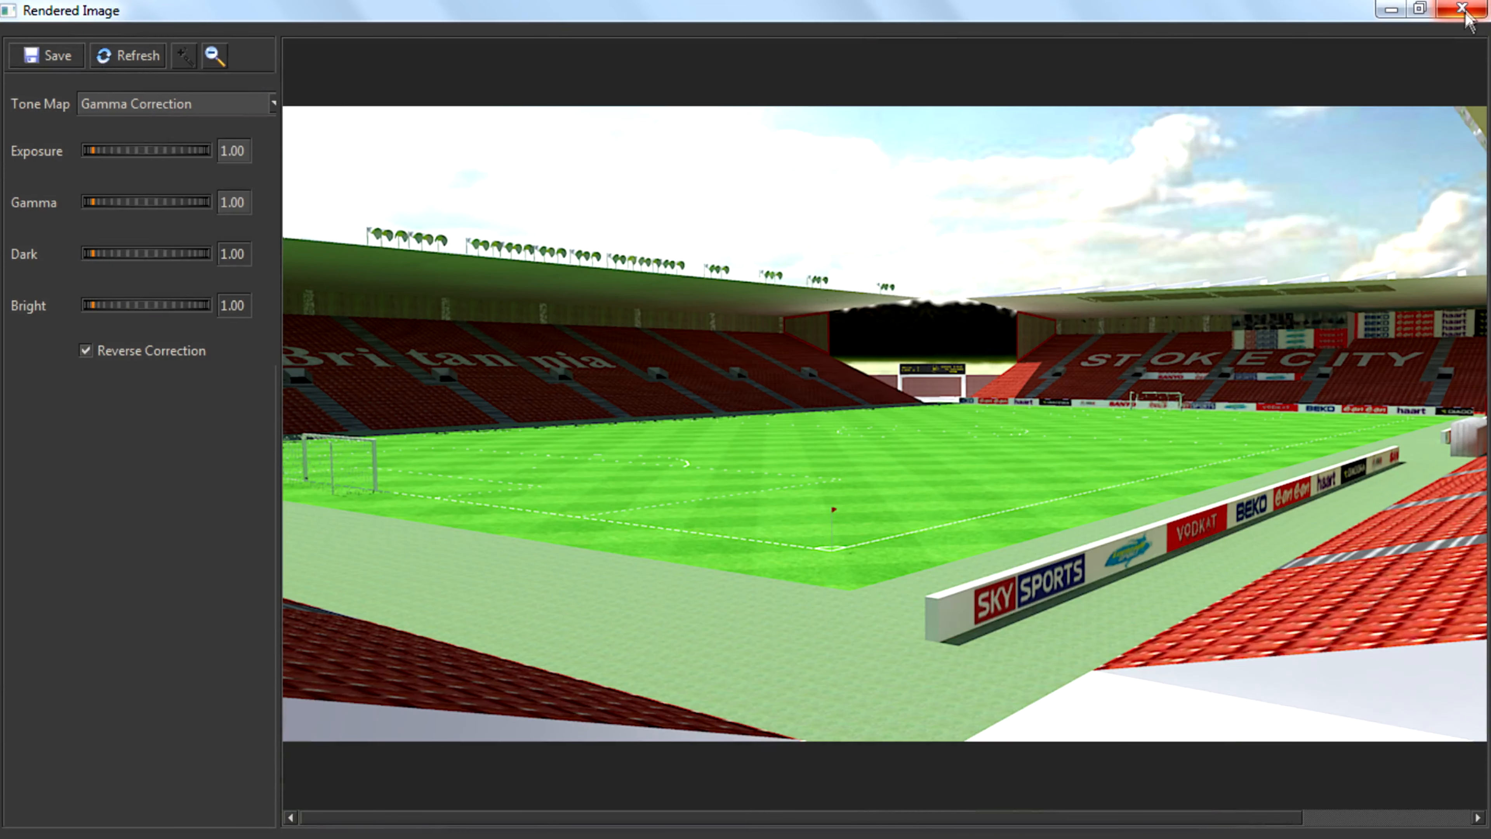
{"action": "left_click", "coordinate": [1467, 11]}
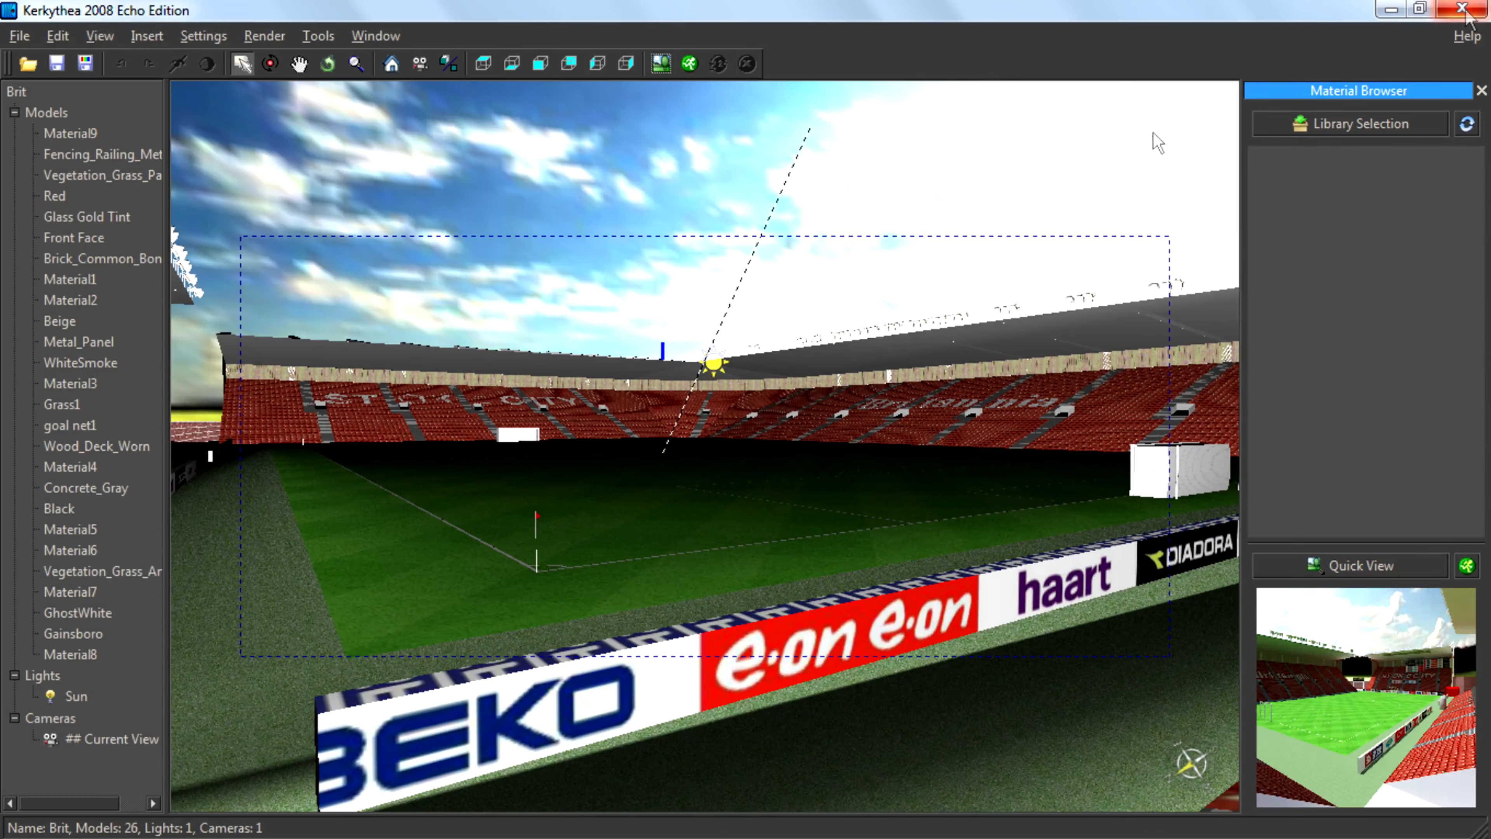
{"action": "mouse_move", "coordinate": [882, 361]}
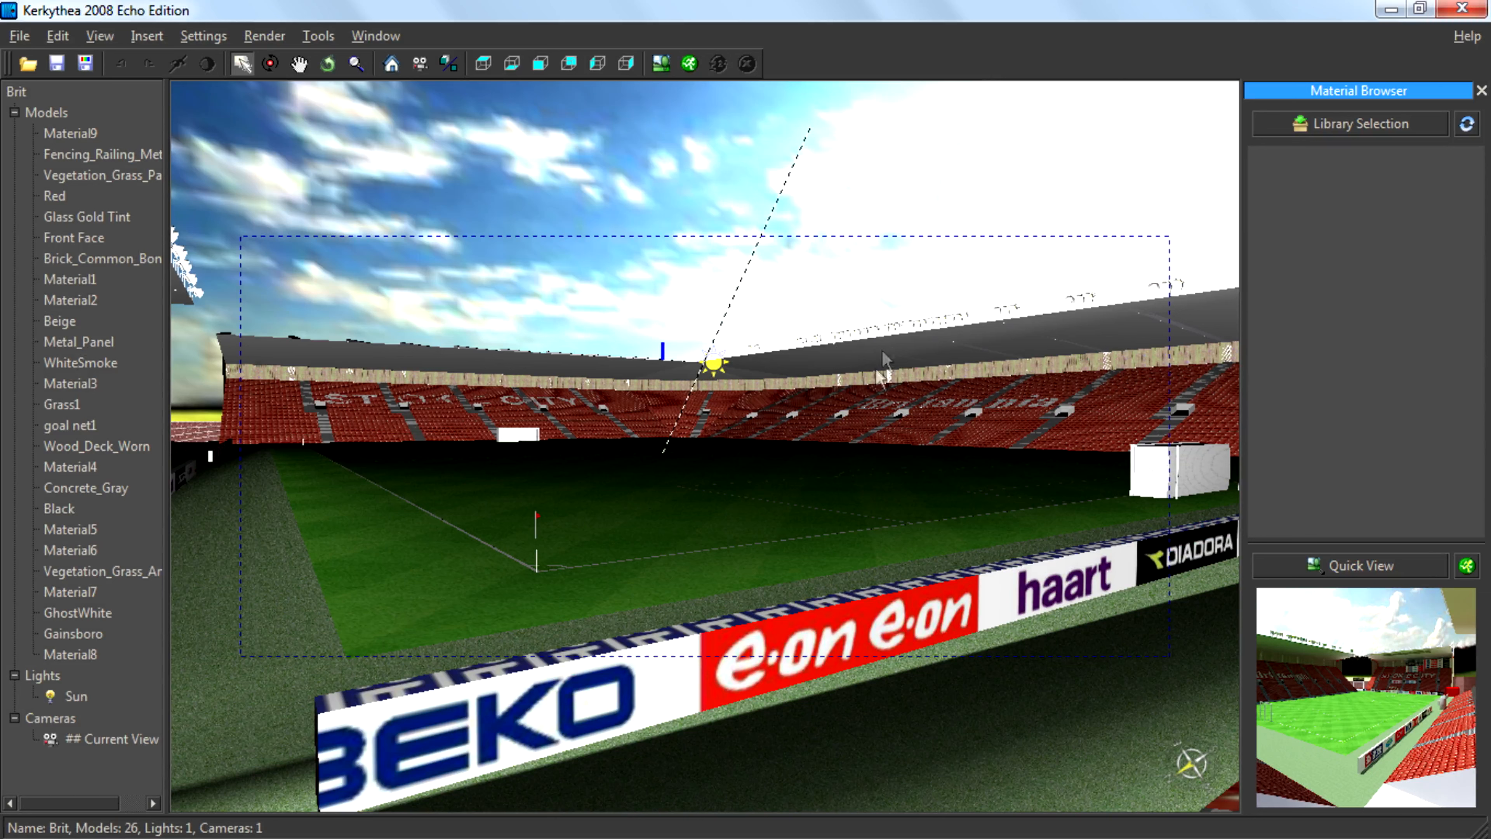
{"action": "mouse_move", "coordinate": [883, 379]}
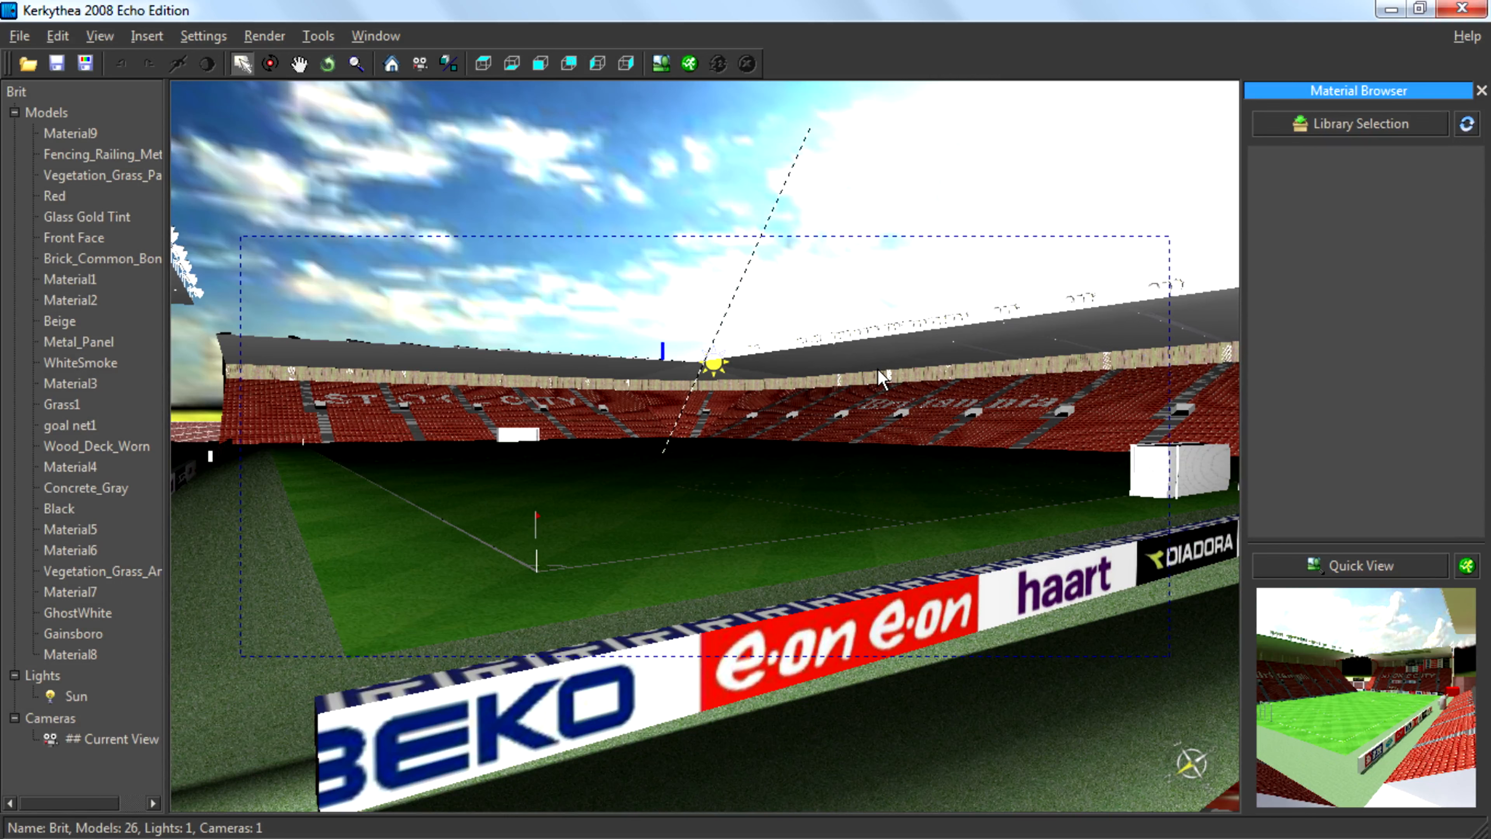
{"action": "mouse_move", "coordinate": [878, 530]}
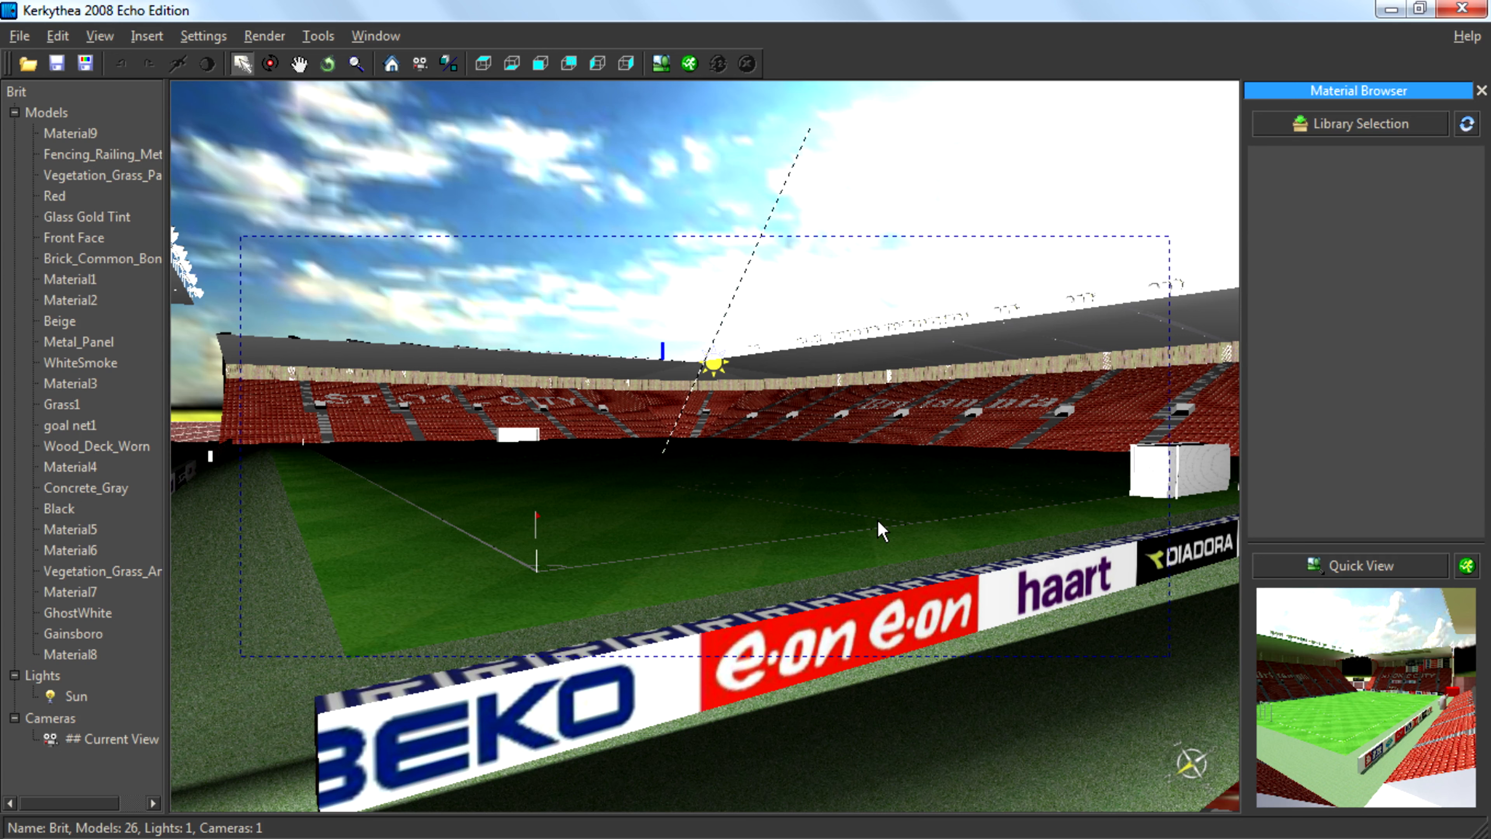
{"action": "left_click", "coordinate": [146, 35]}
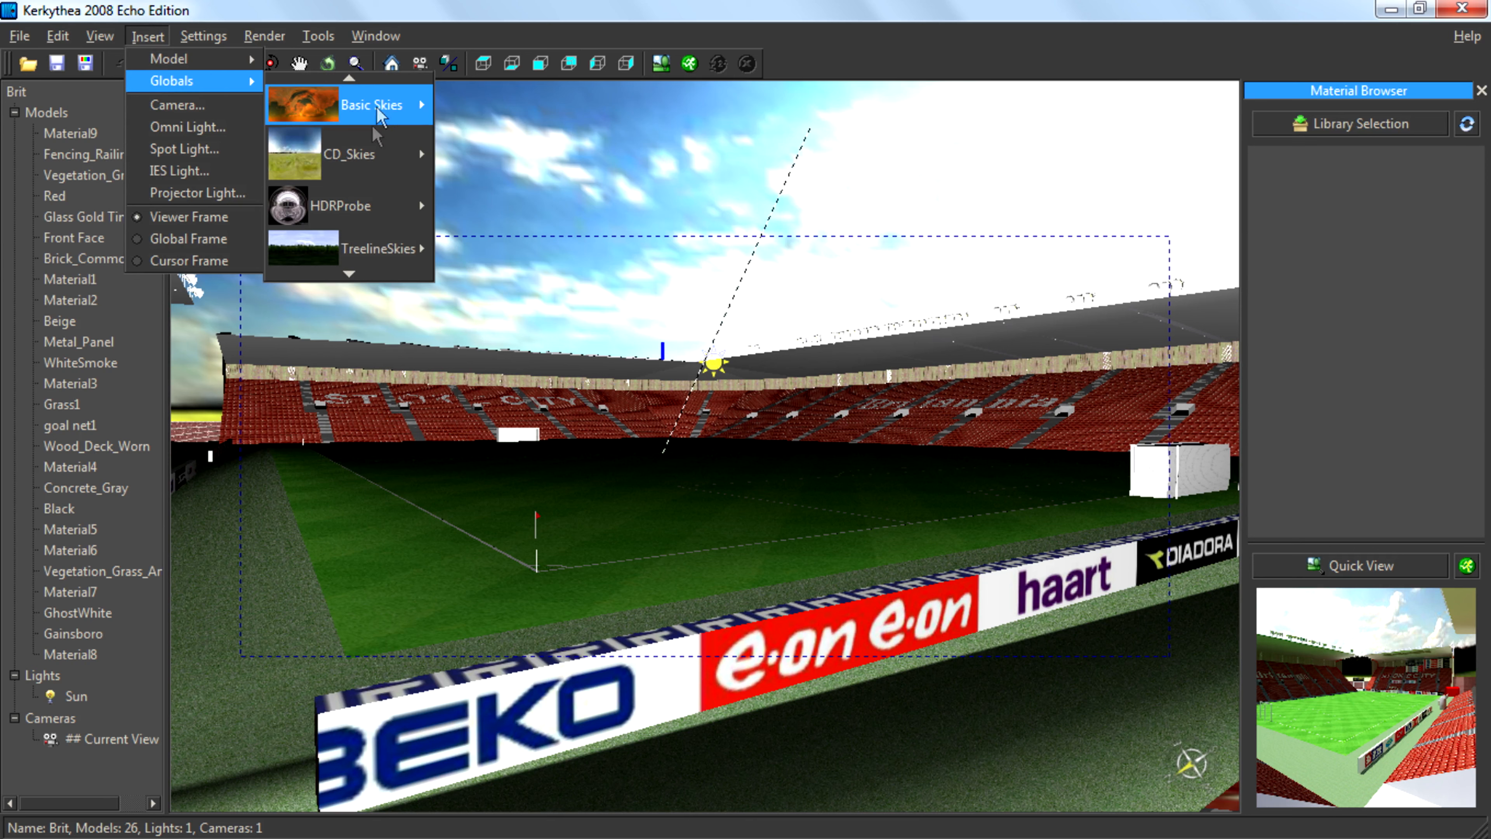
{"action": "mouse_move", "coordinate": [378, 186]}
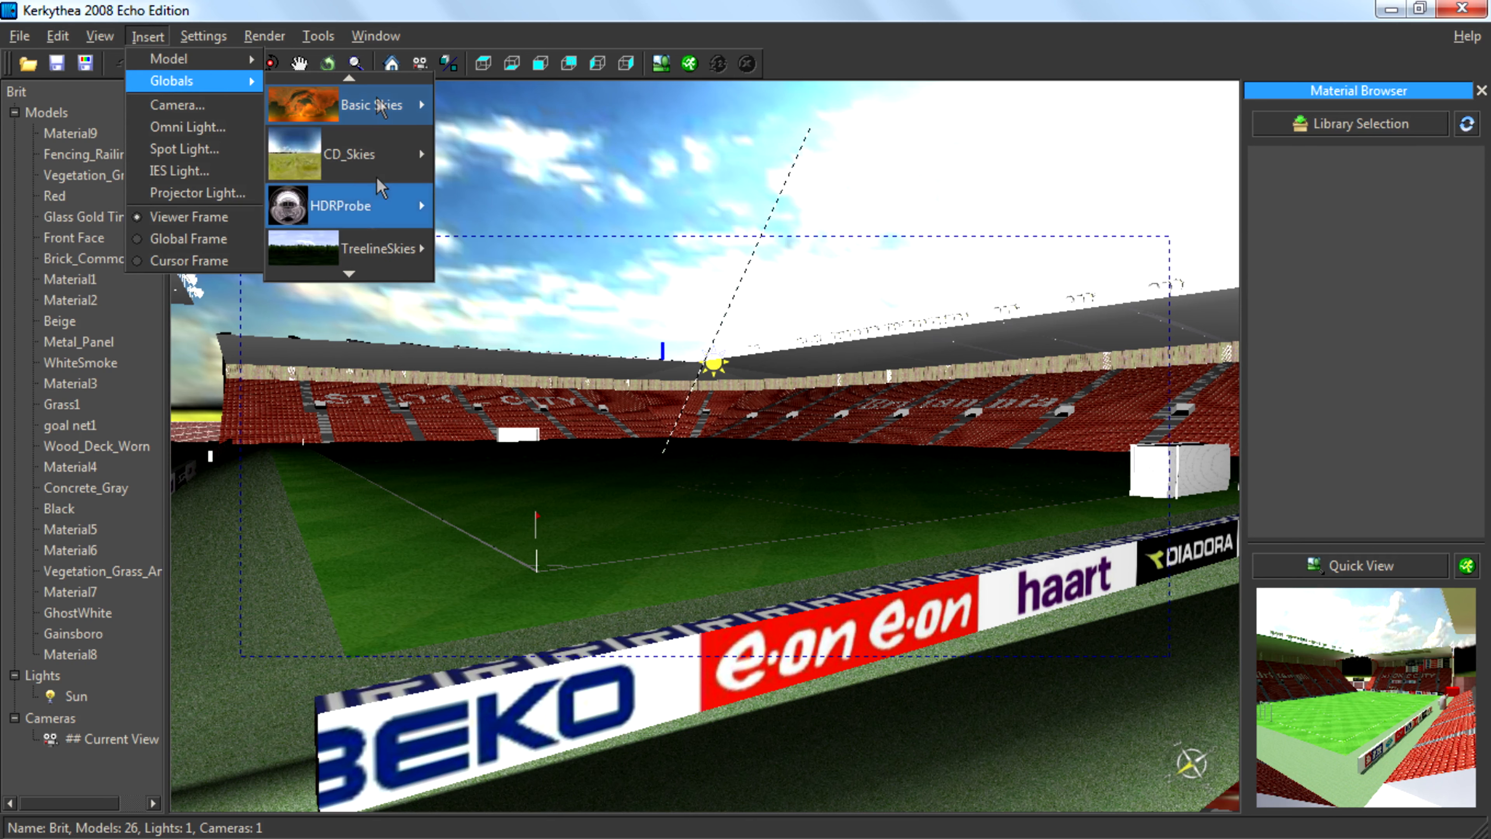
{"action": "mouse_move", "coordinate": [349, 154]}
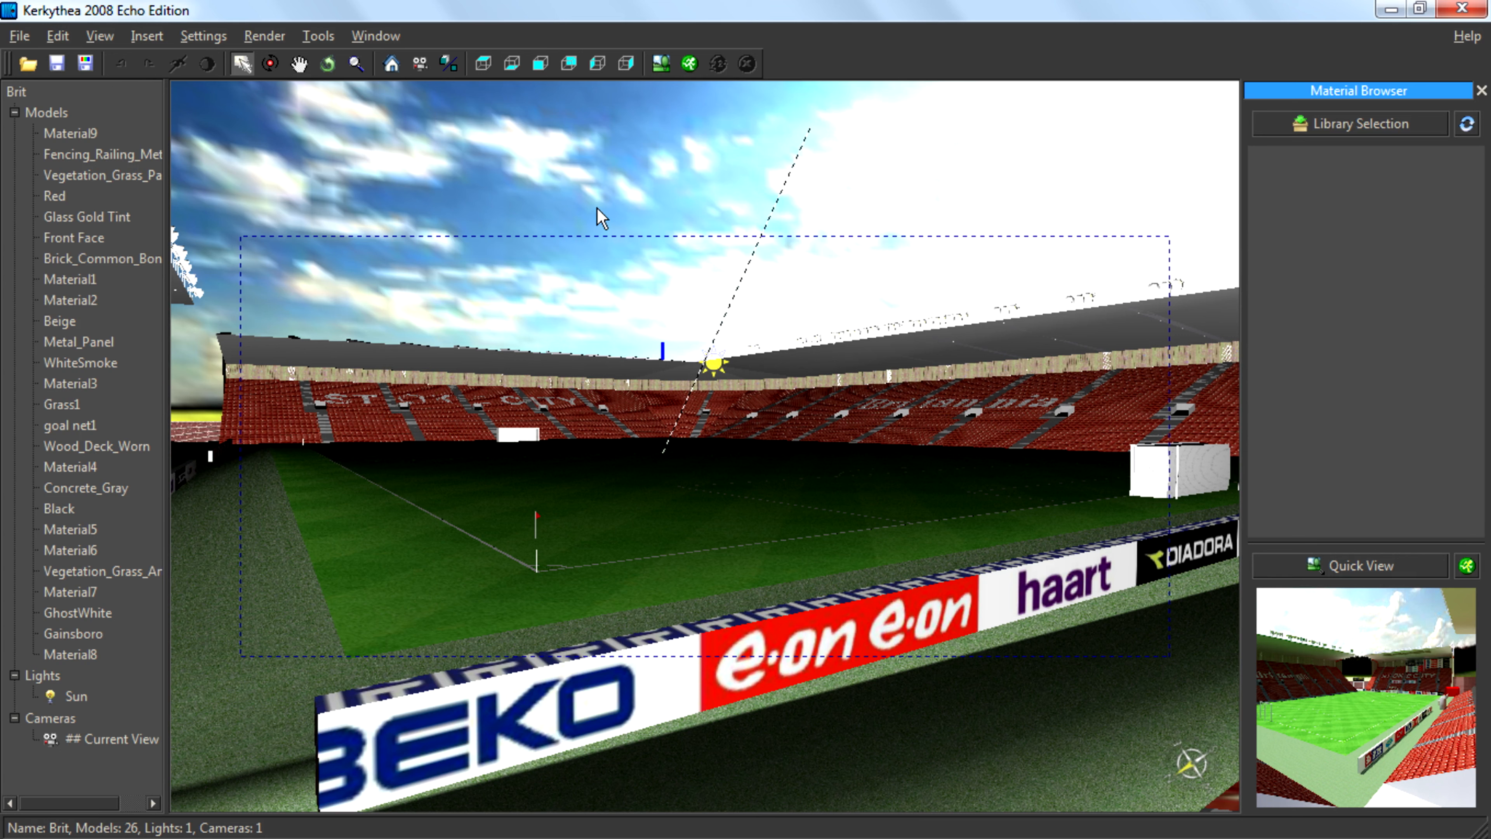
{"action": "mouse_move", "coordinate": [556, 580]}
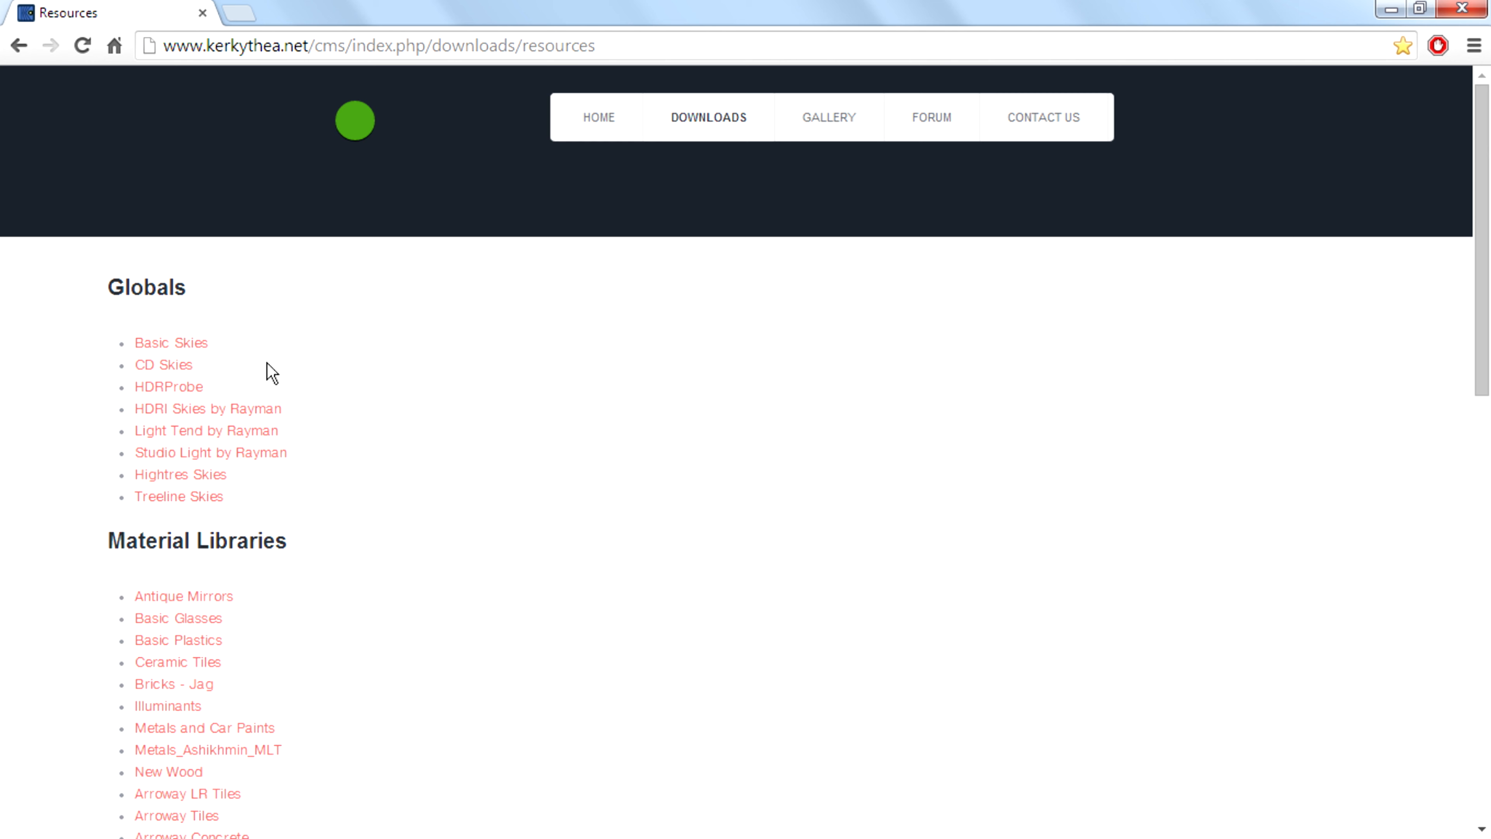
{"action": "mouse_move", "coordinate": [623, 597]}
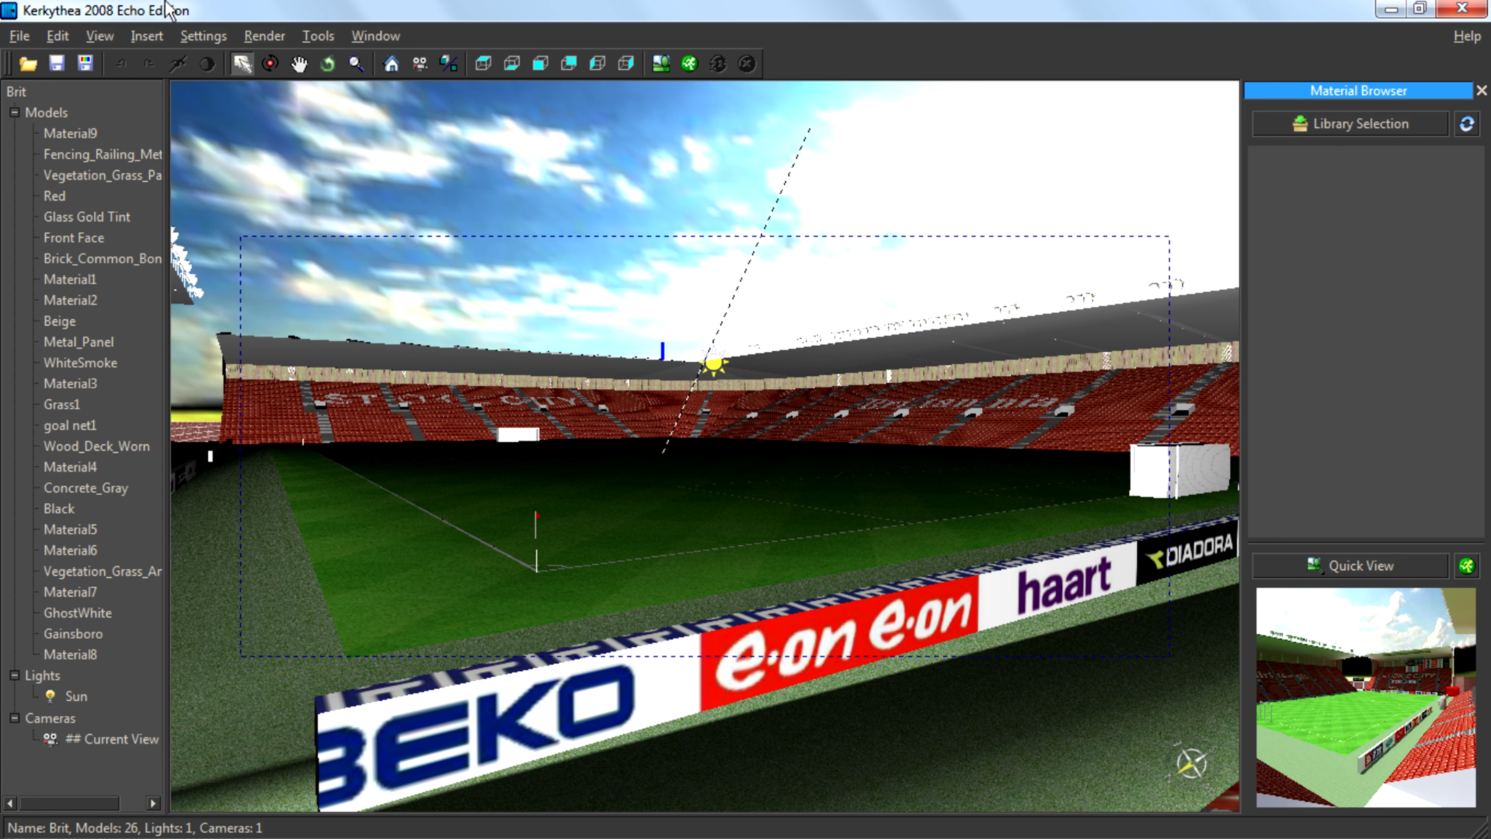
Step: Insert CD_Skies sky 006 as the stadium's global sky, showing trees and a blue sky
{"action": "left_click", "coordinate": [147, 35]}
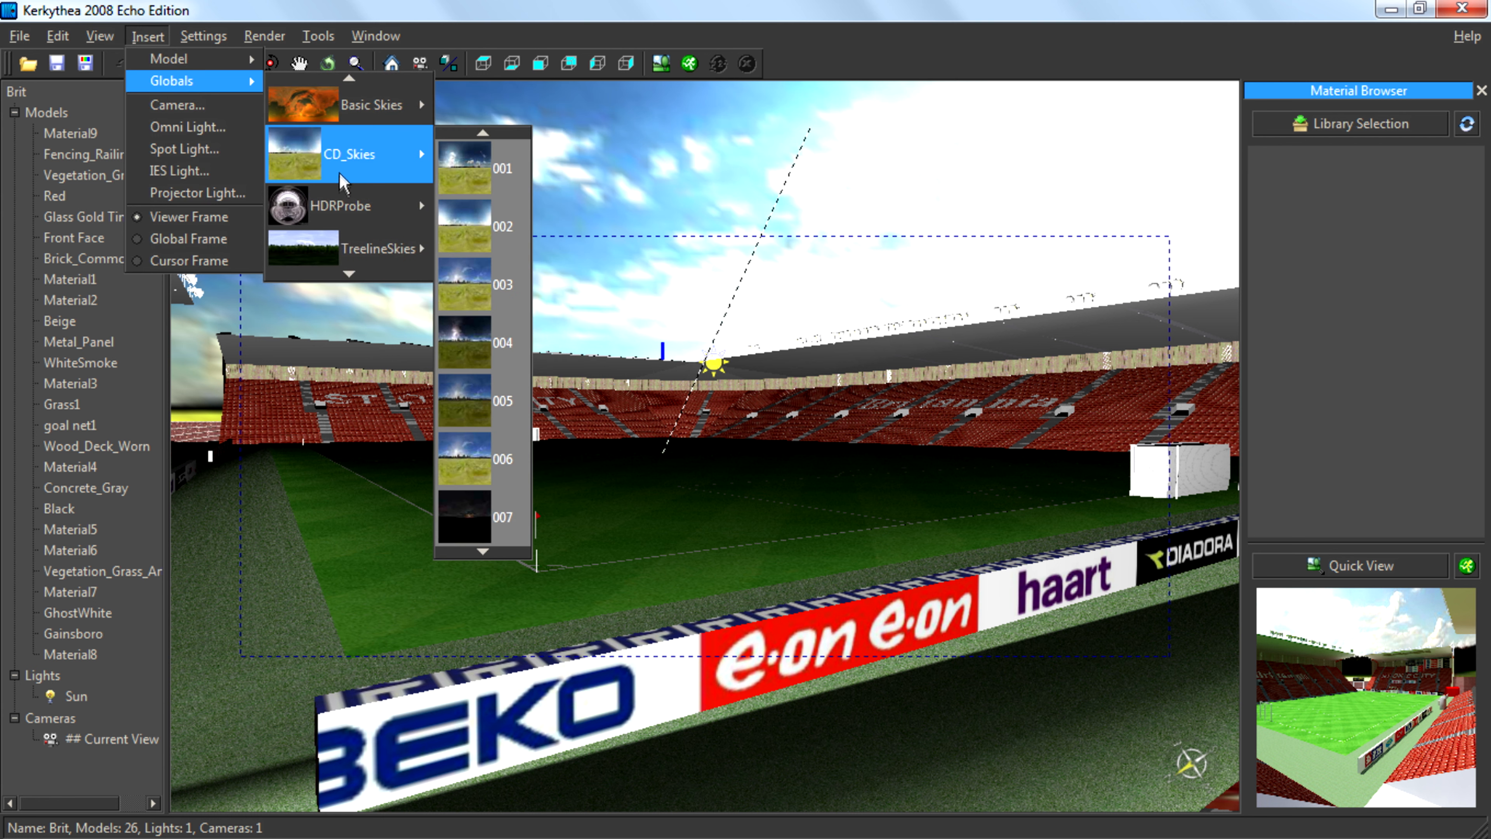
{"action": "left_click", "coordinate": [483, 459]}
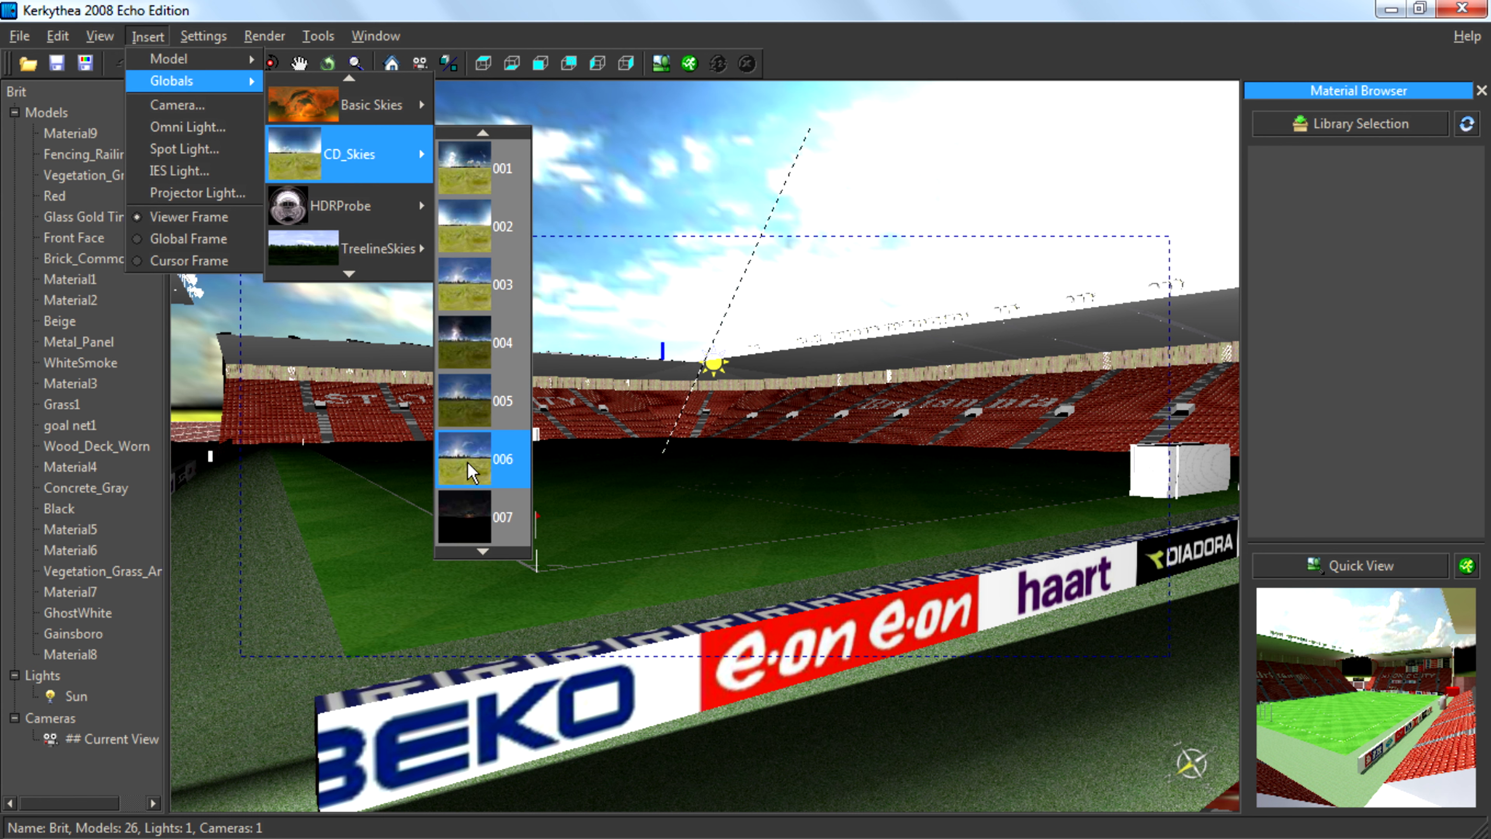
{"action": "left_click", "coordinate": [465, 459]}
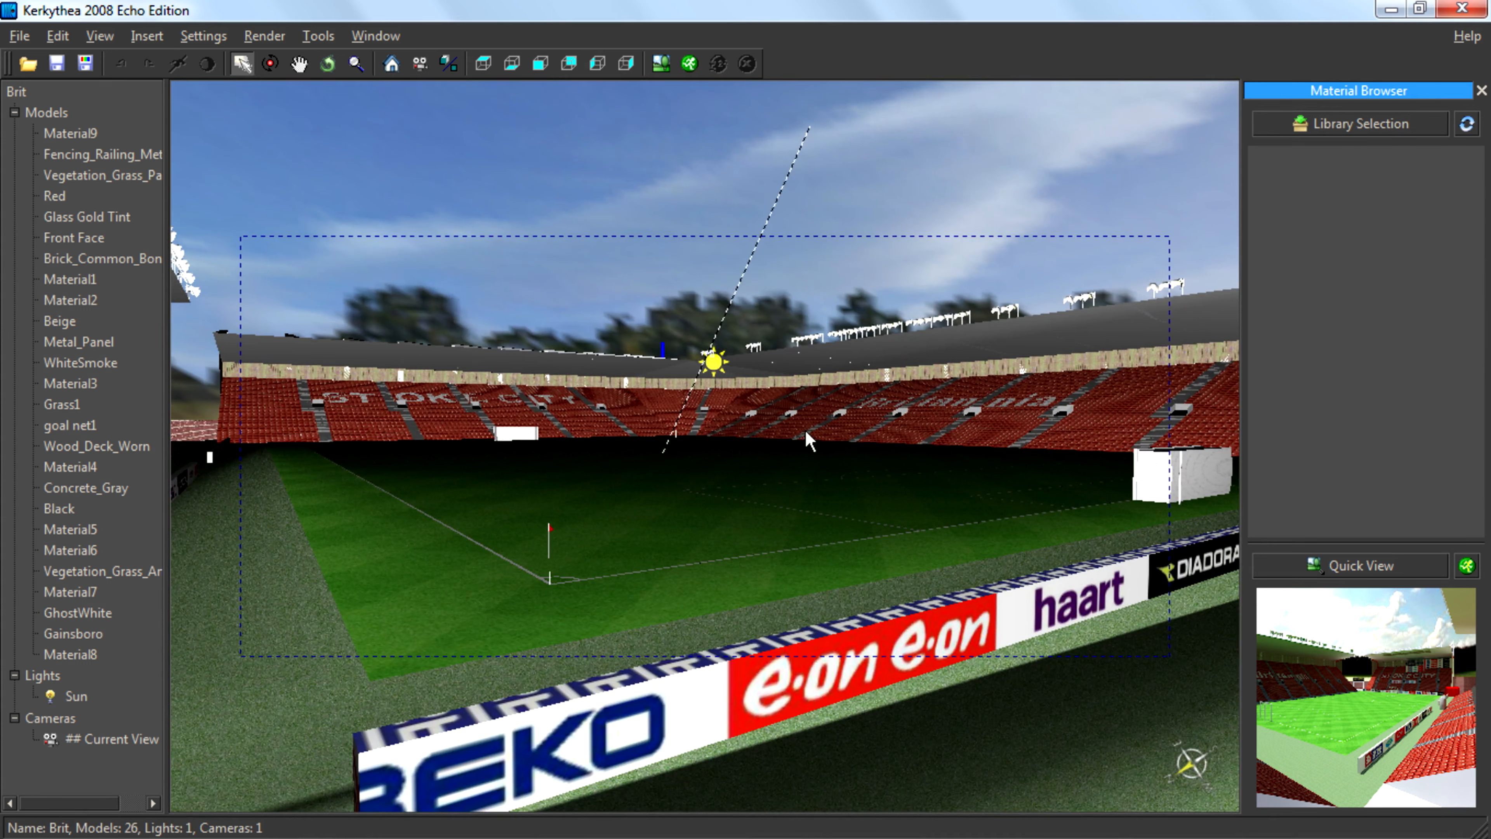
Step: In the Sun & Sky Wizard, raise sky intensity to 1.470, keep Spherical Sky, and finish
{"action": "left_click", "coordinate": [203, 35]}
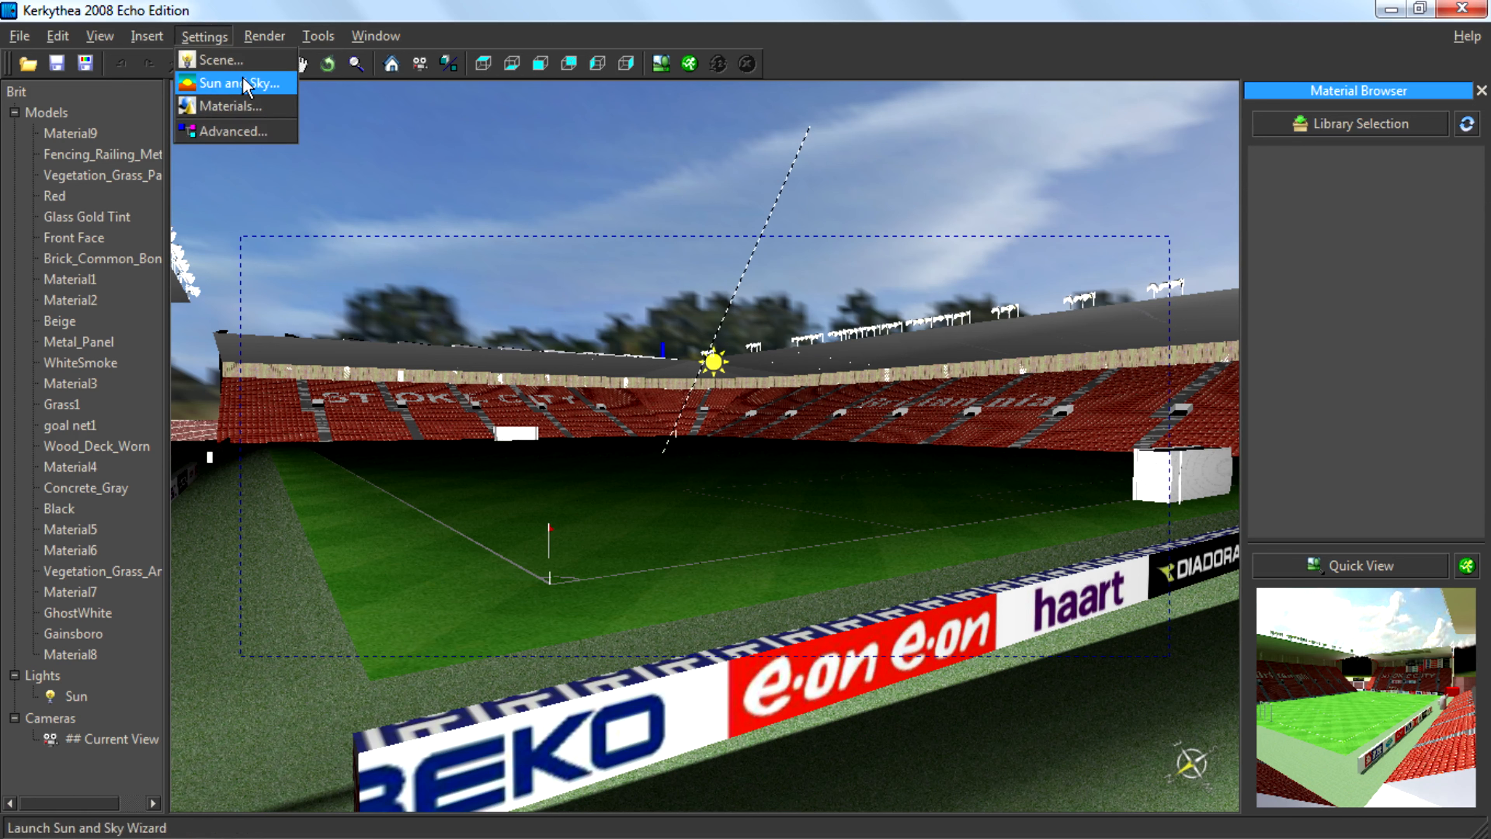
{"action": "left_click", "coordinate": [234, 84]}
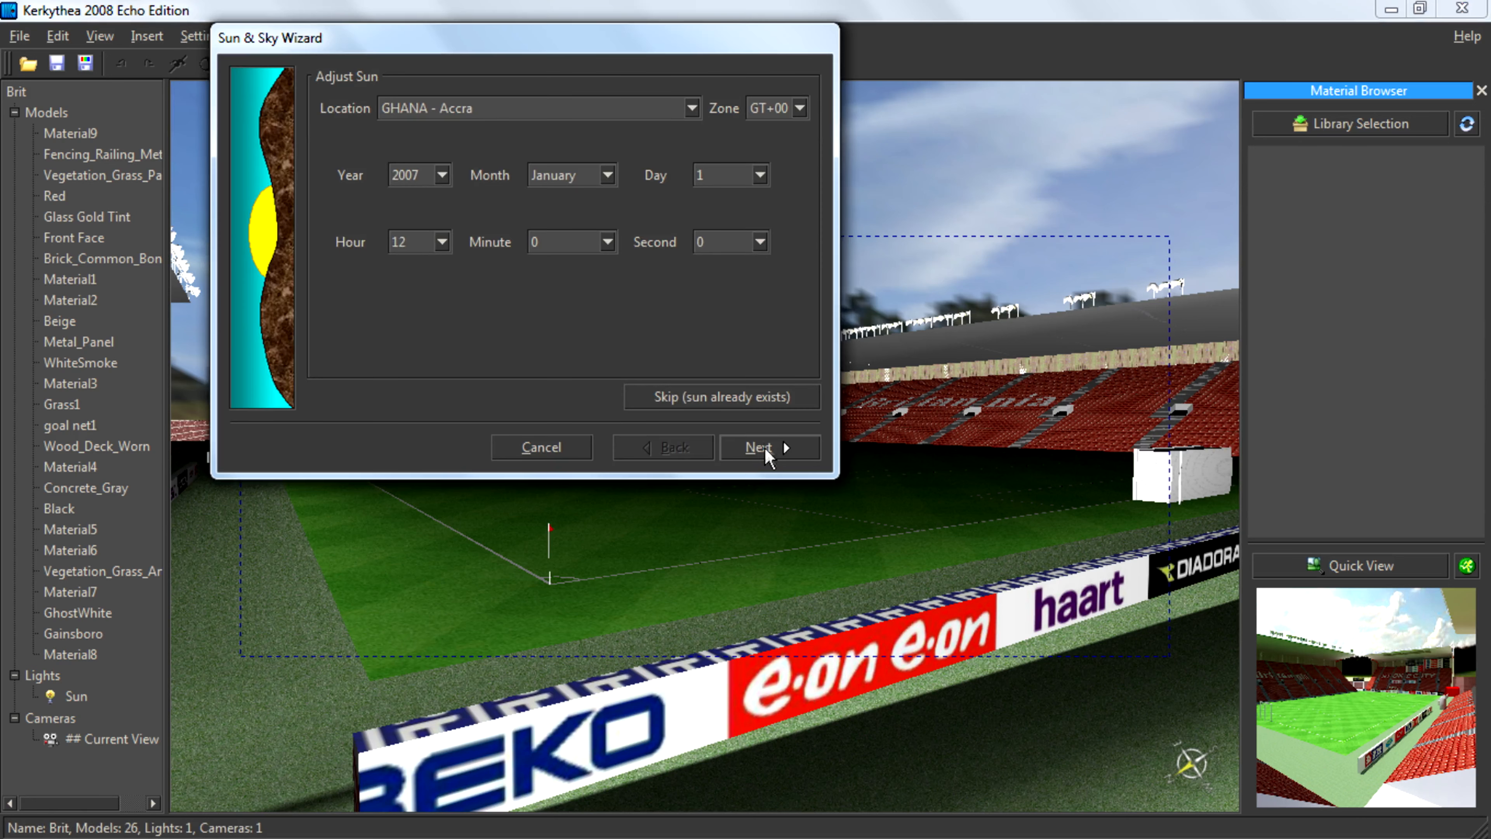
{"action": "left_click", "coordinate": [758, 447]}
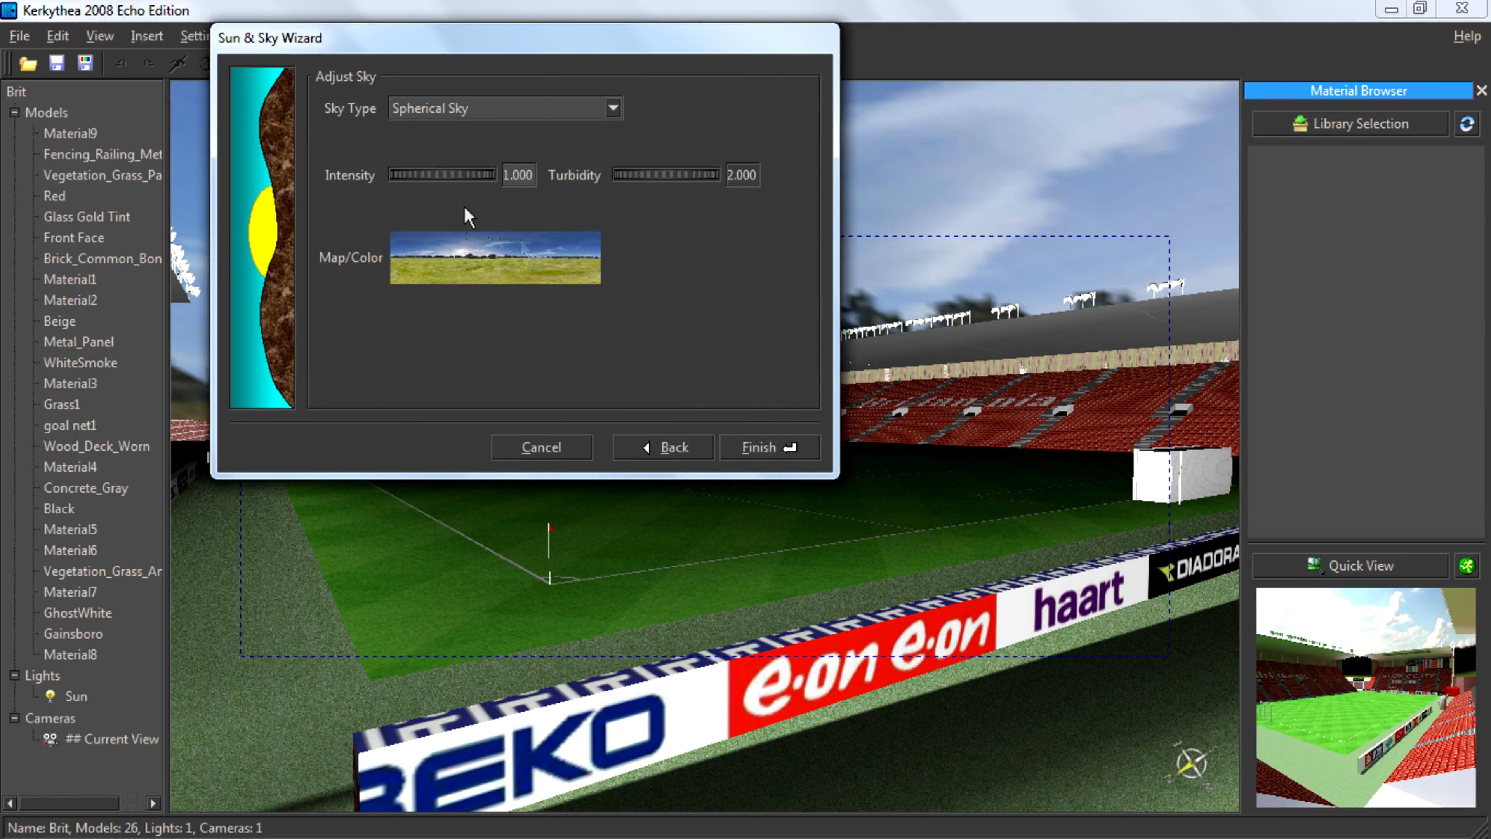
{"action": "mouse_move", "coordinate": [414, 181]}
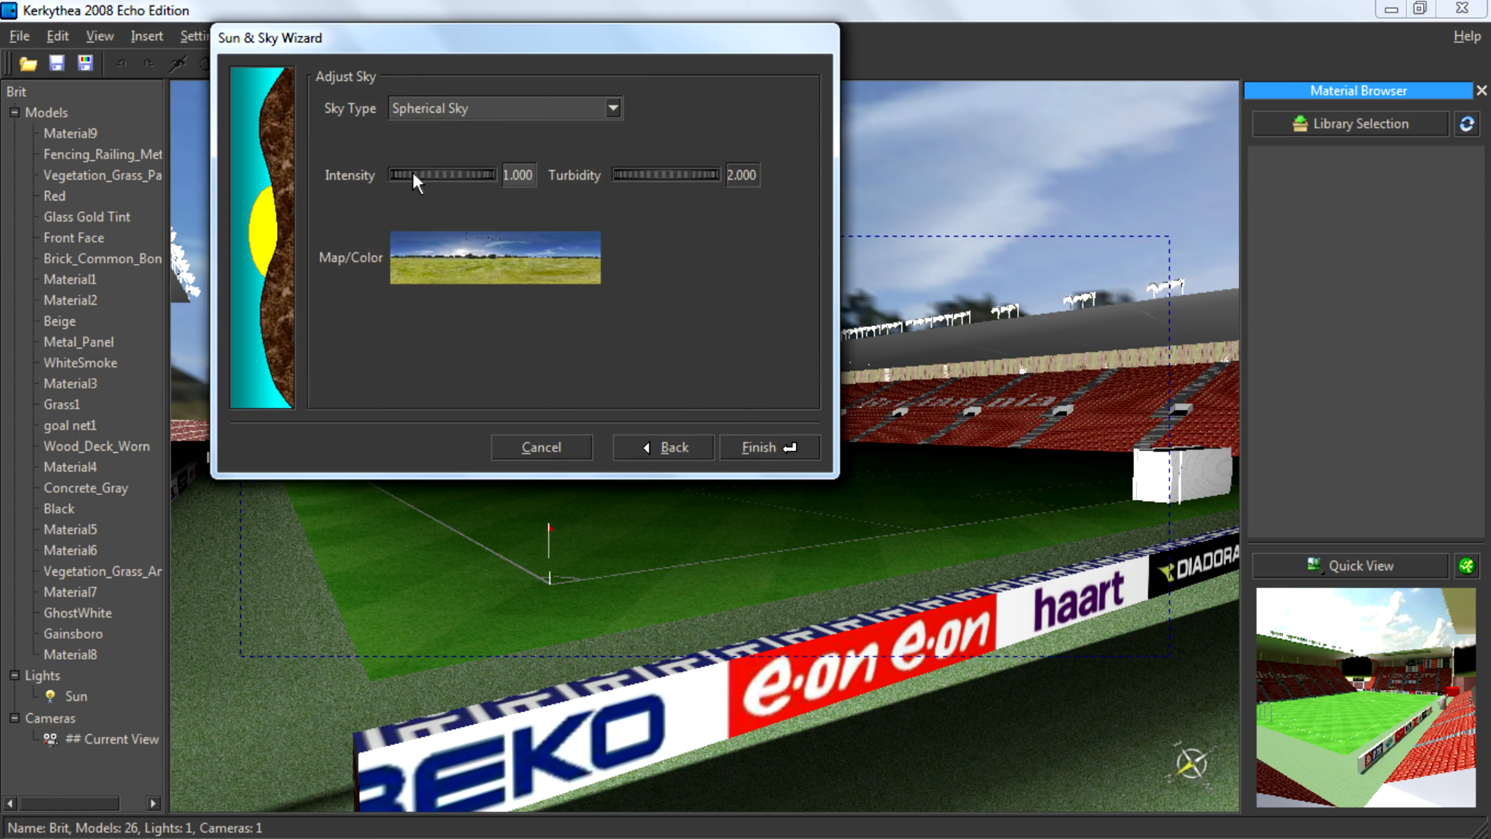
{"action": "left_click_drag", "start_coordinate": [400, 174], "coordinate": [447, 174]}
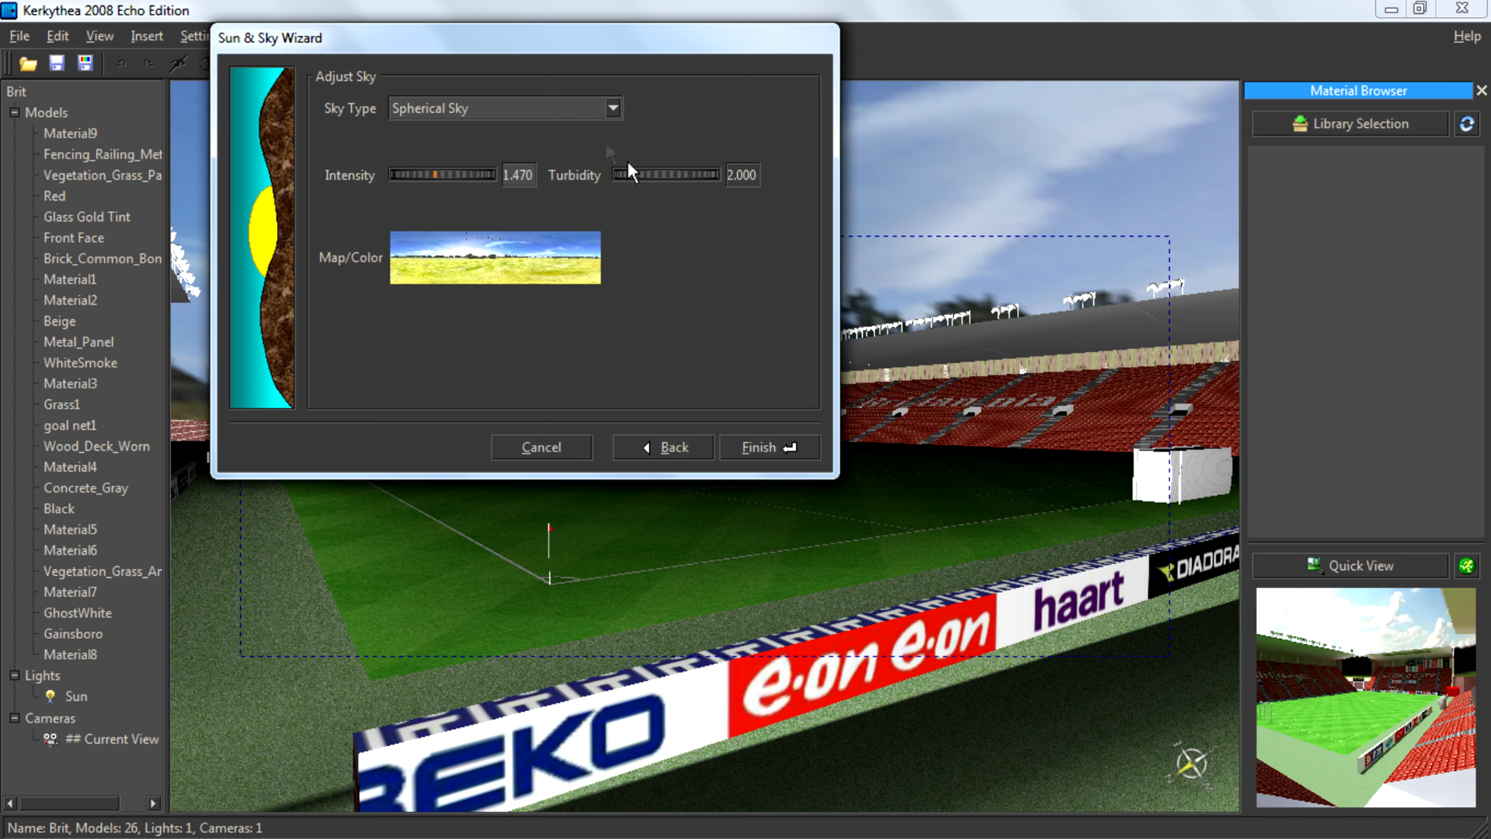
{"action": "left_click", "coordinate": [609, 108]}
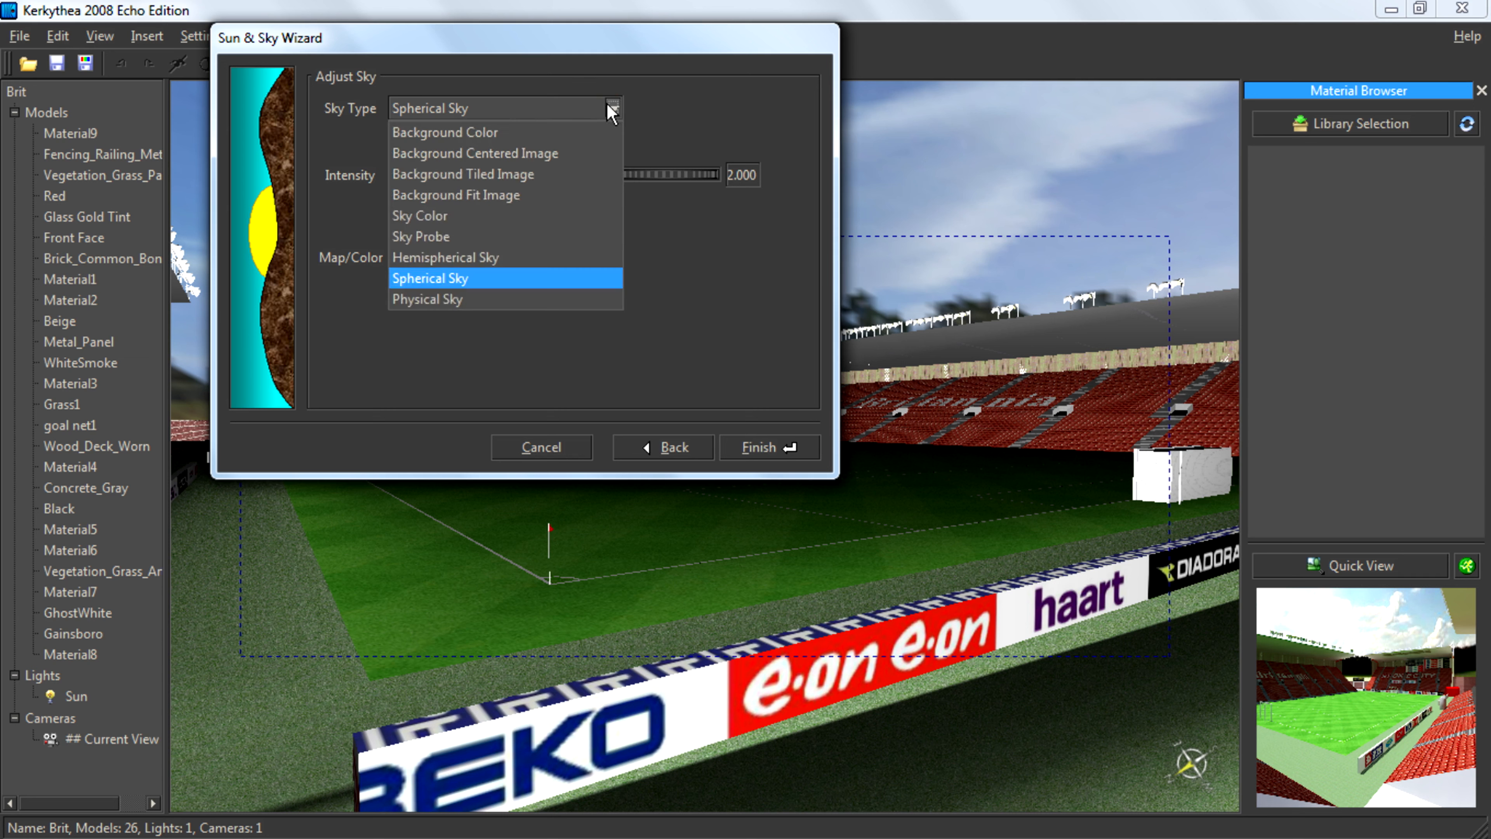
{"action": "left_click", "coordinate": [758, 448]}
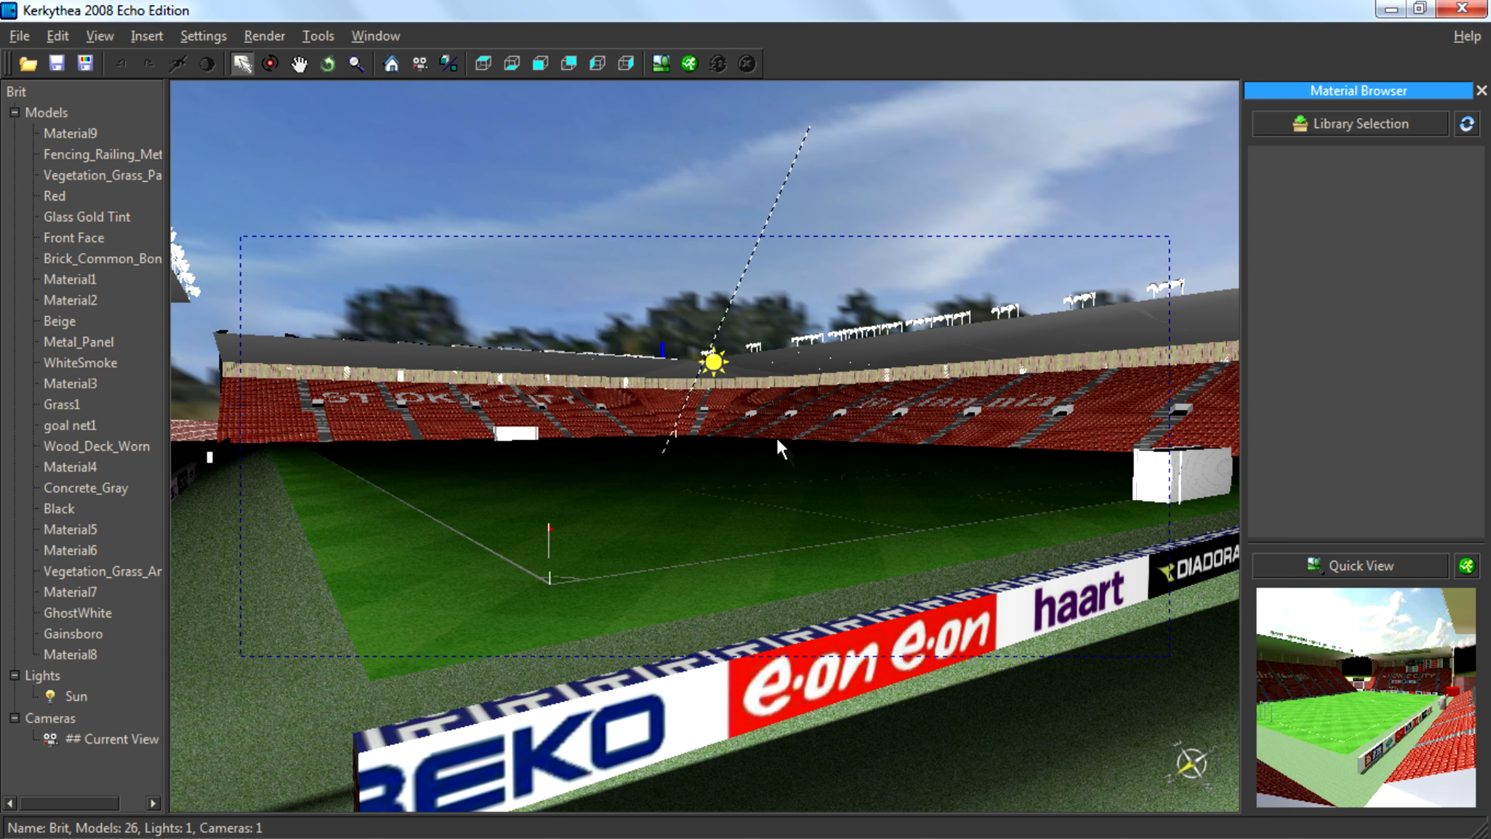
{"action": "mouse_move", "coordinate": [757, 364]}
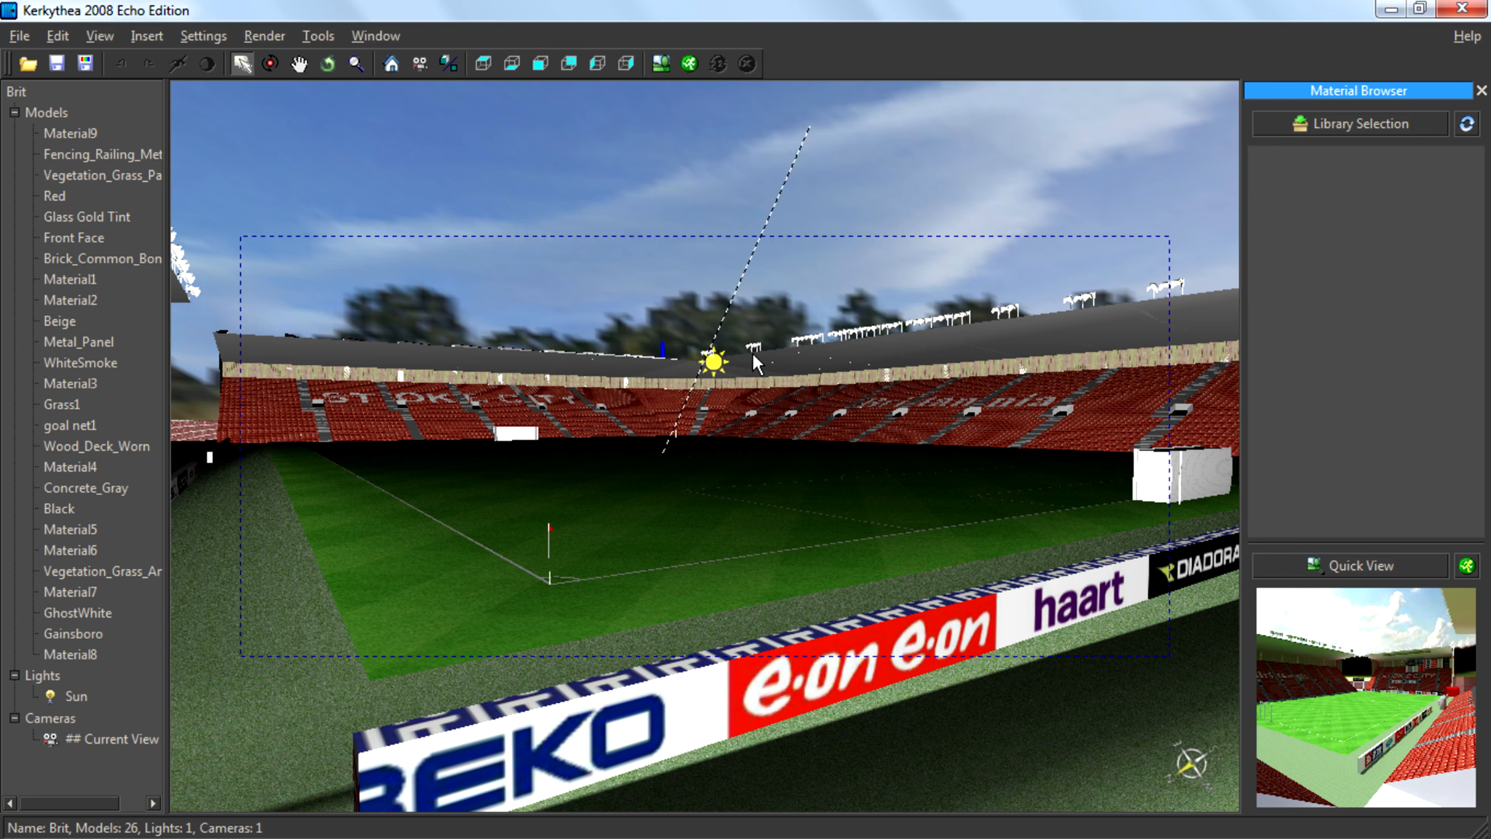
Step: Refresh the Quick View so the preview shows the pitch with trees and blue sky
{"action": "left_click", "coordinate": [718, 64]}
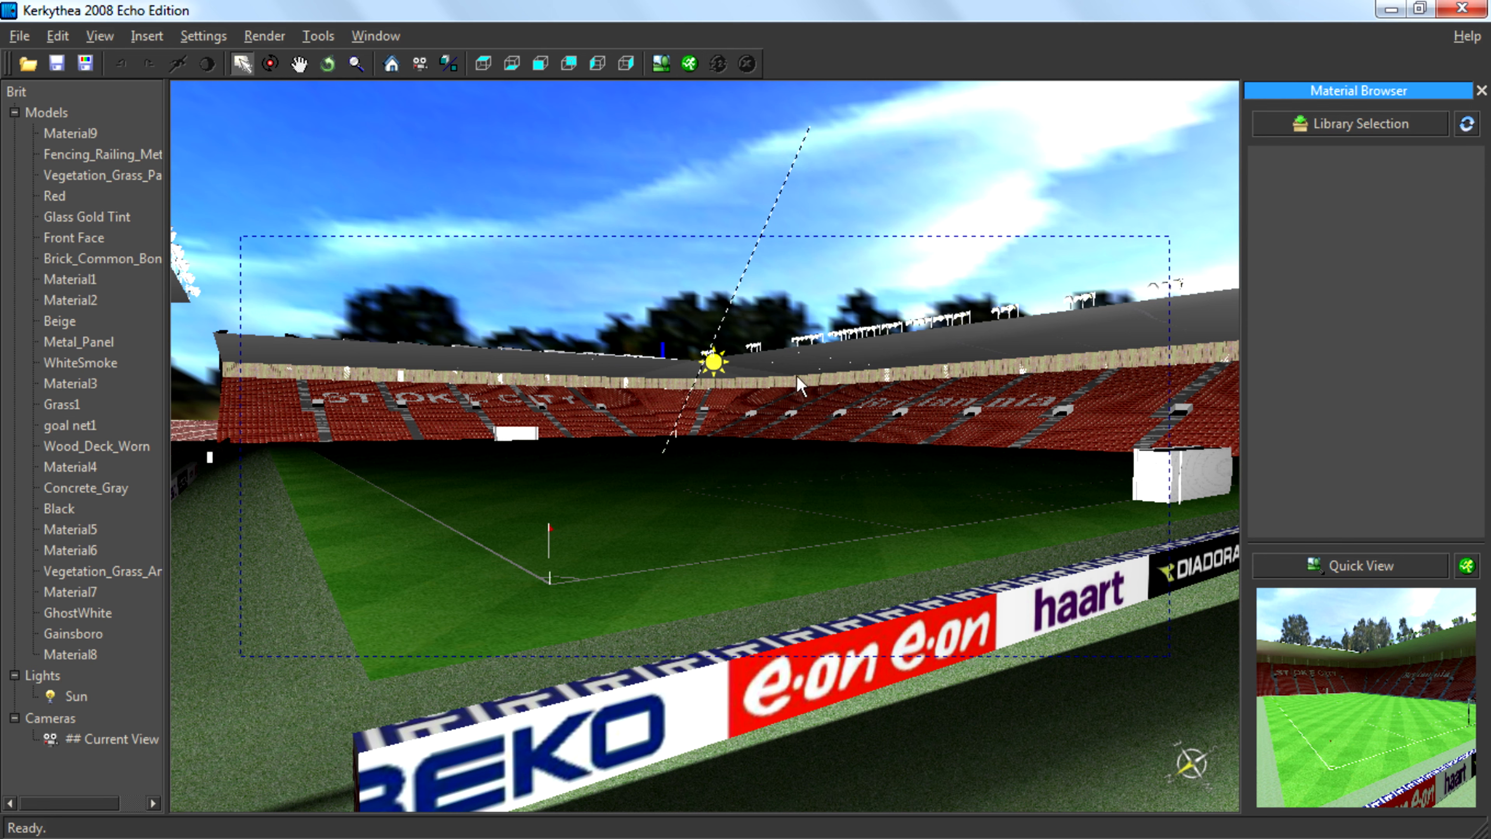
{"action": "mouse_move", "coordinate": [659, 63]}
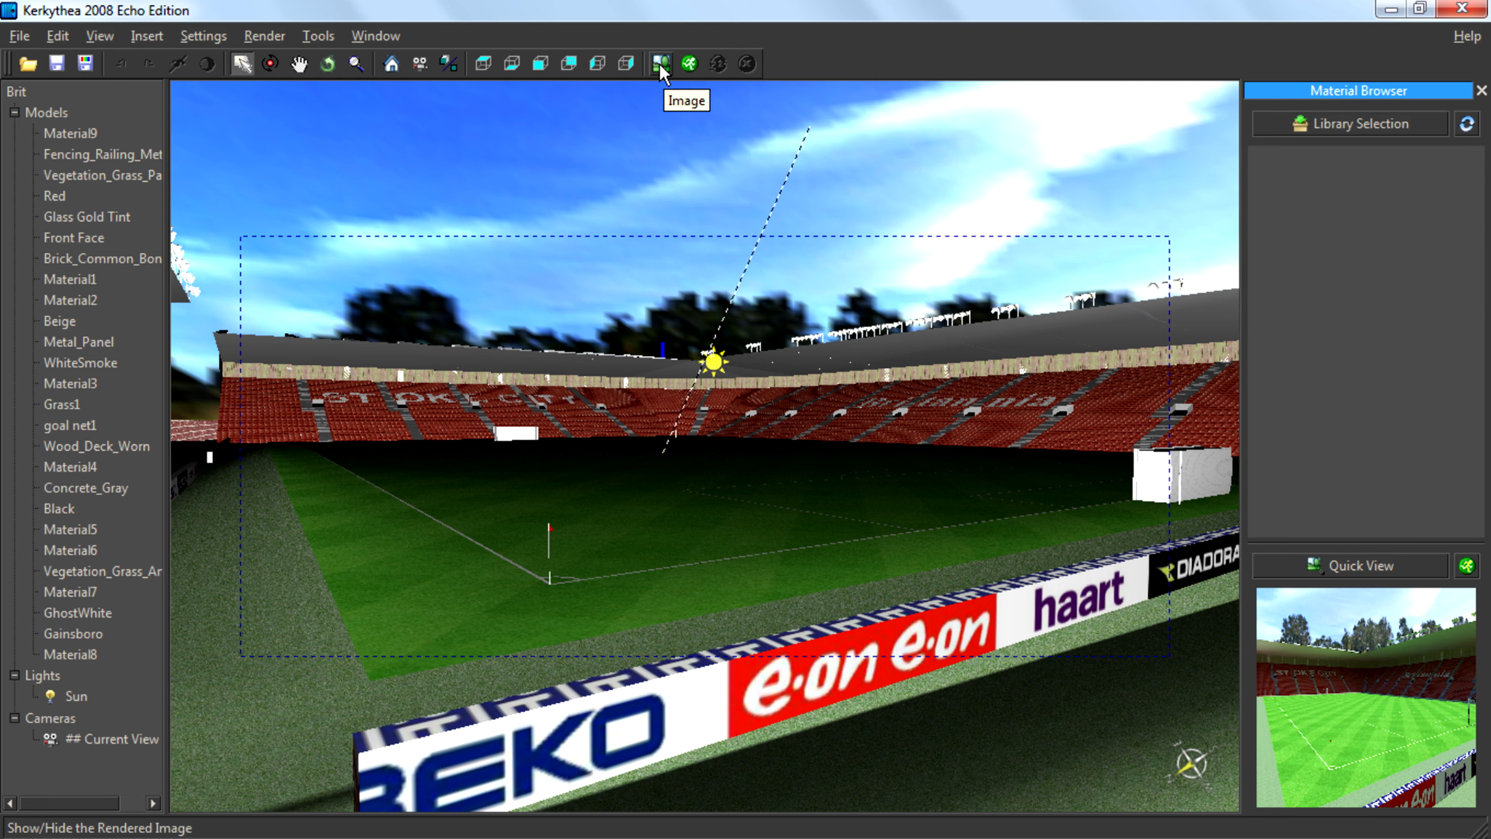
{"action": "left_click", "coordinate": [659, 63]}
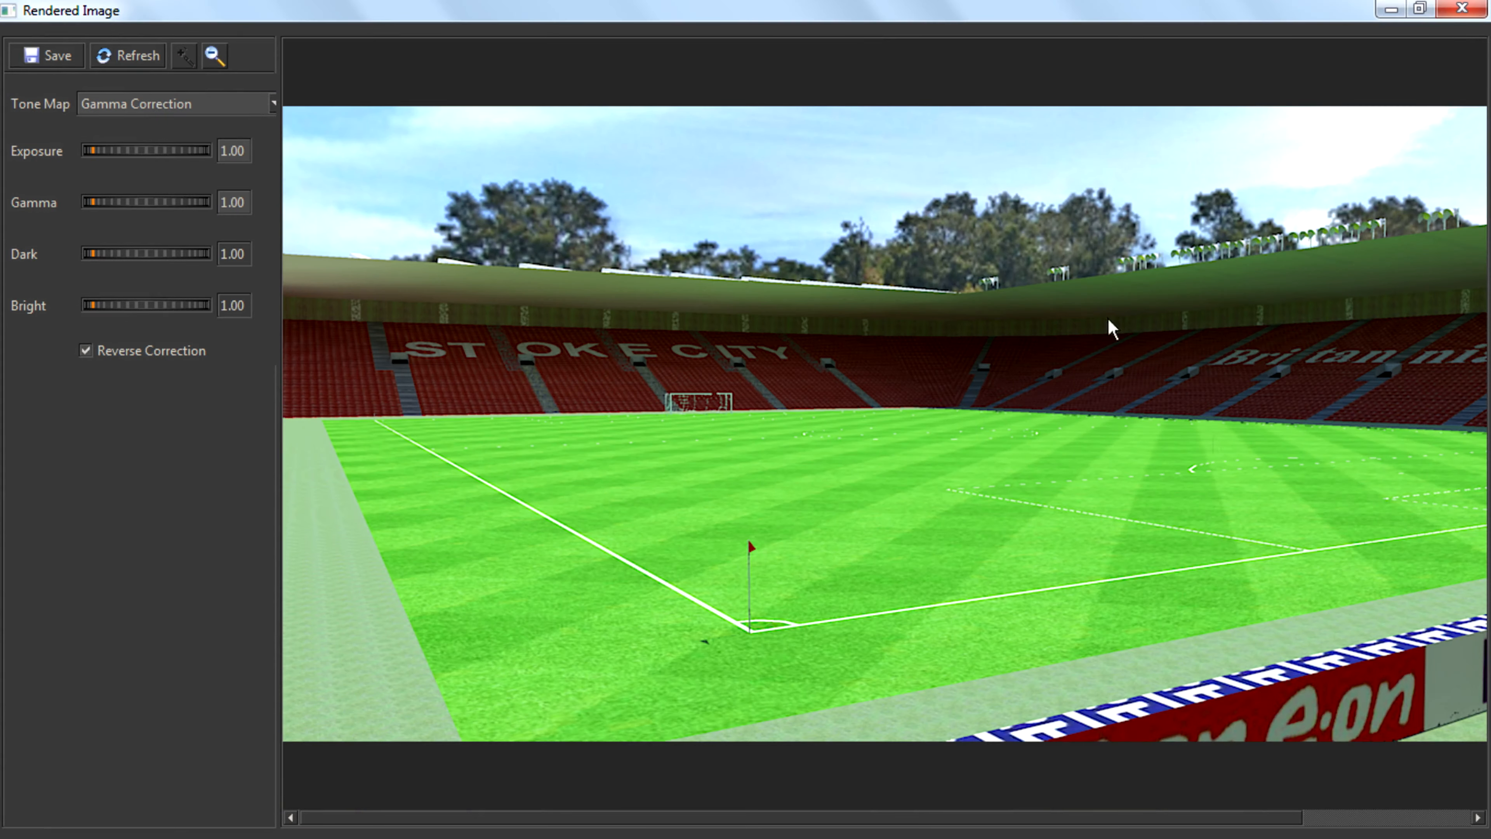
{"action": "mouse_move", "coordinate": [1101, 310]}
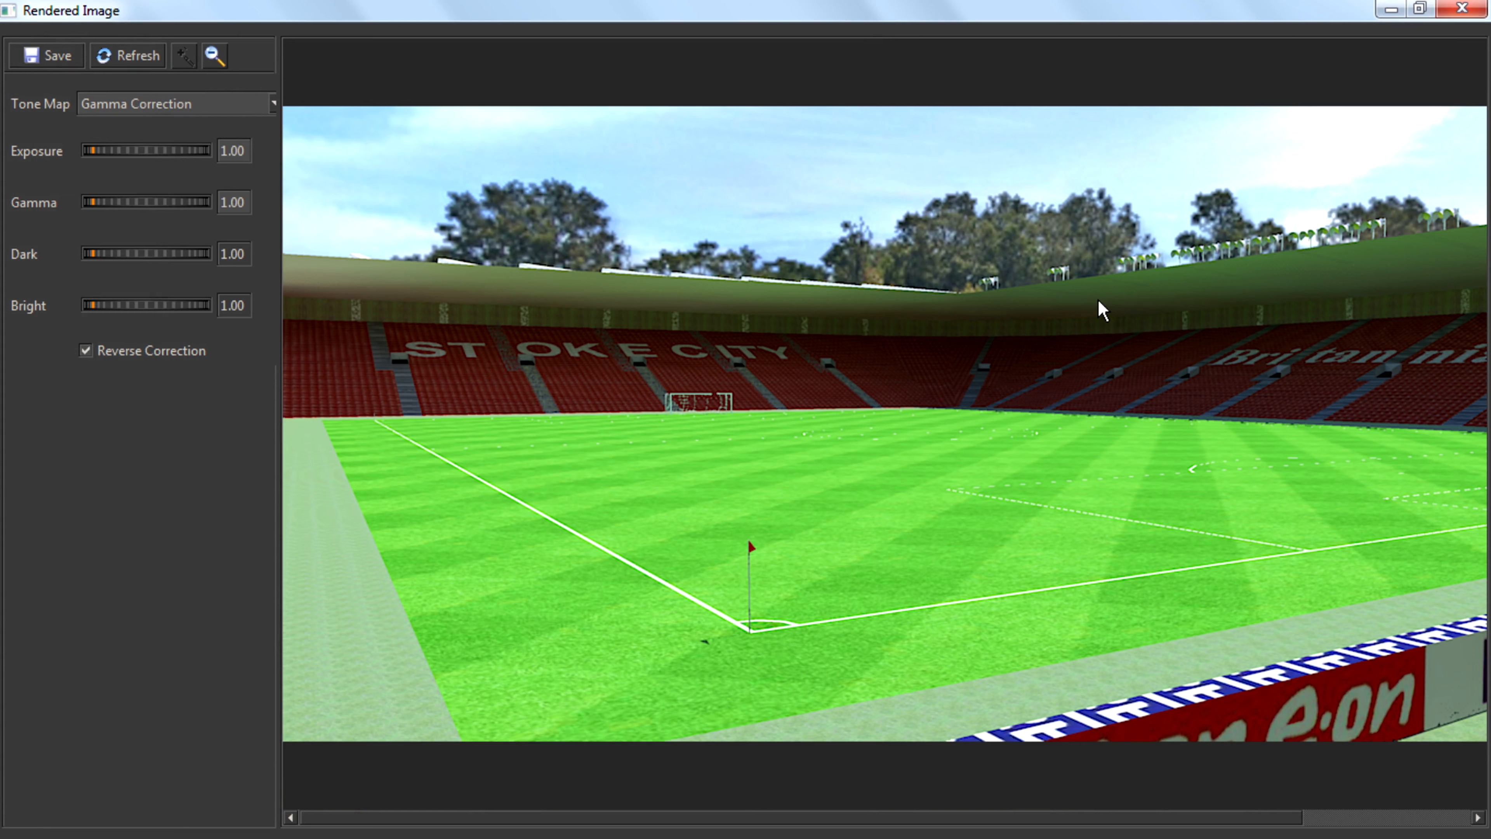
{"action": "left_click", "coordinate": [1467, 9]}
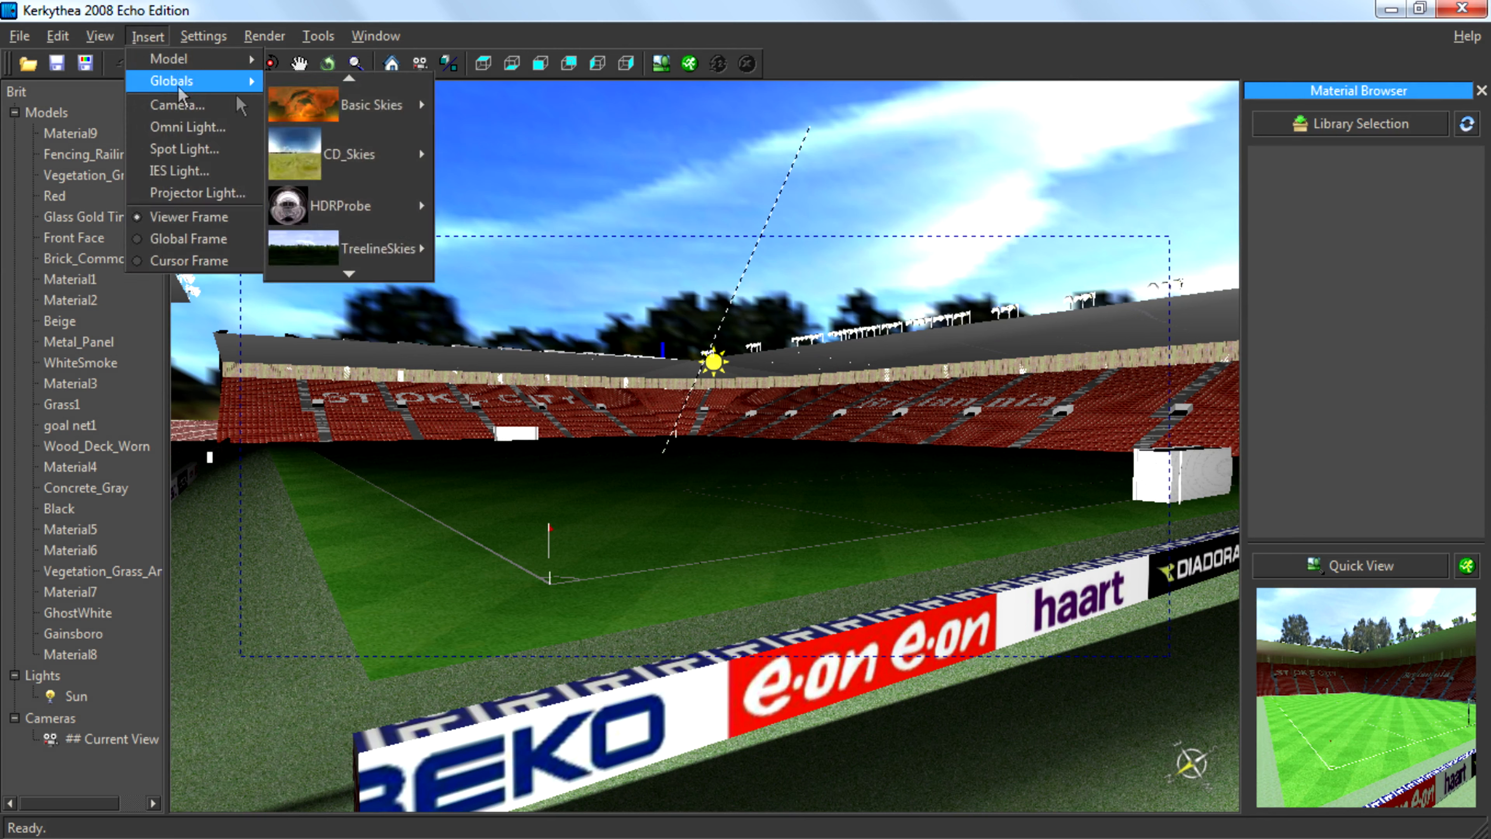
{"action": "left_click", "coordinate": [377, 35]}
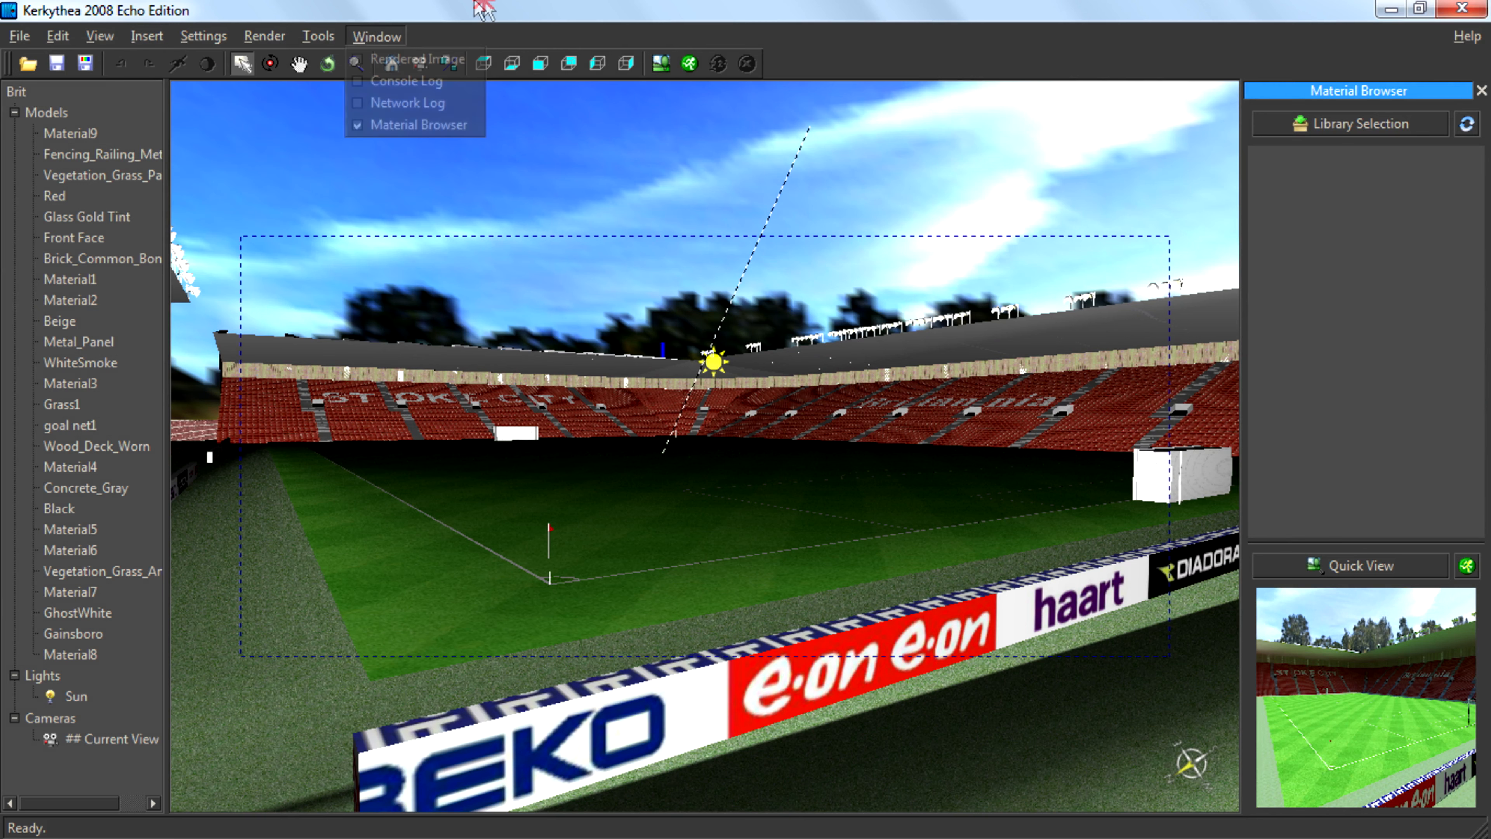
{"action": "mouse_move", "coordinate": [690, 64]}
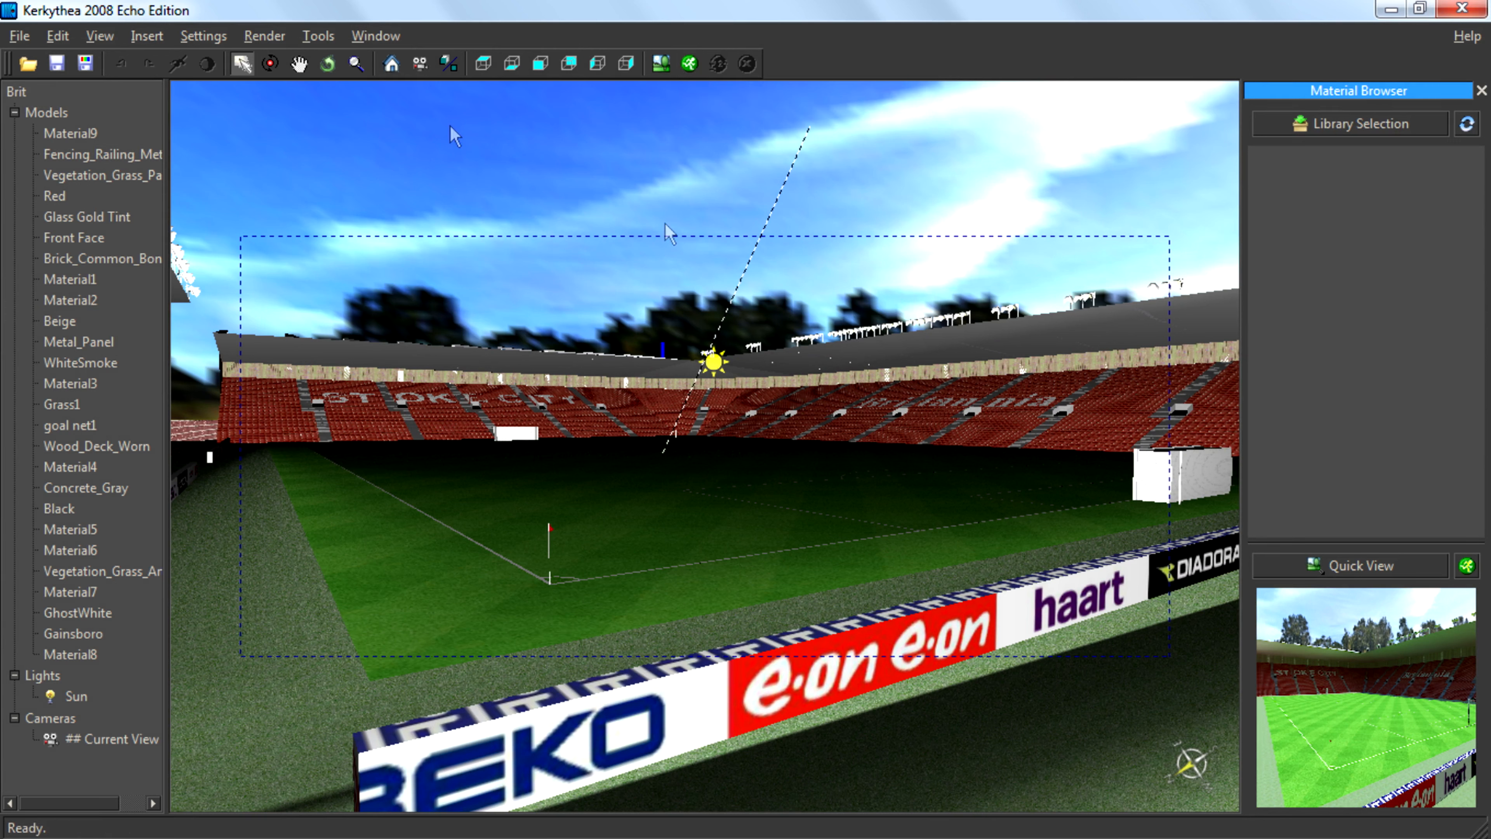
{"action": "mouse_move", "coordinate": [682, 278]}
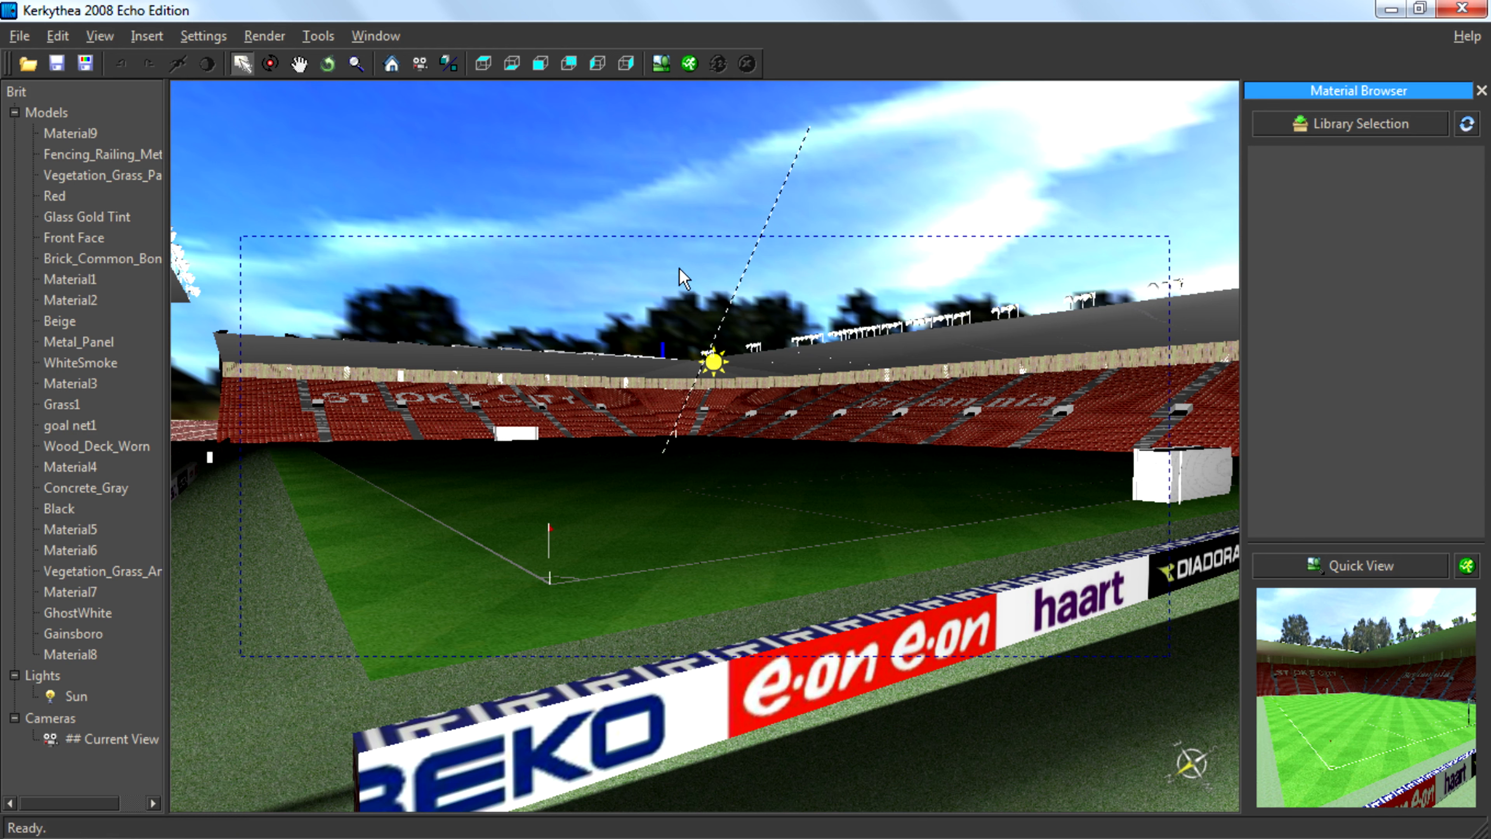
{"action": "mouse_move", "coordinate": [868, 240]}
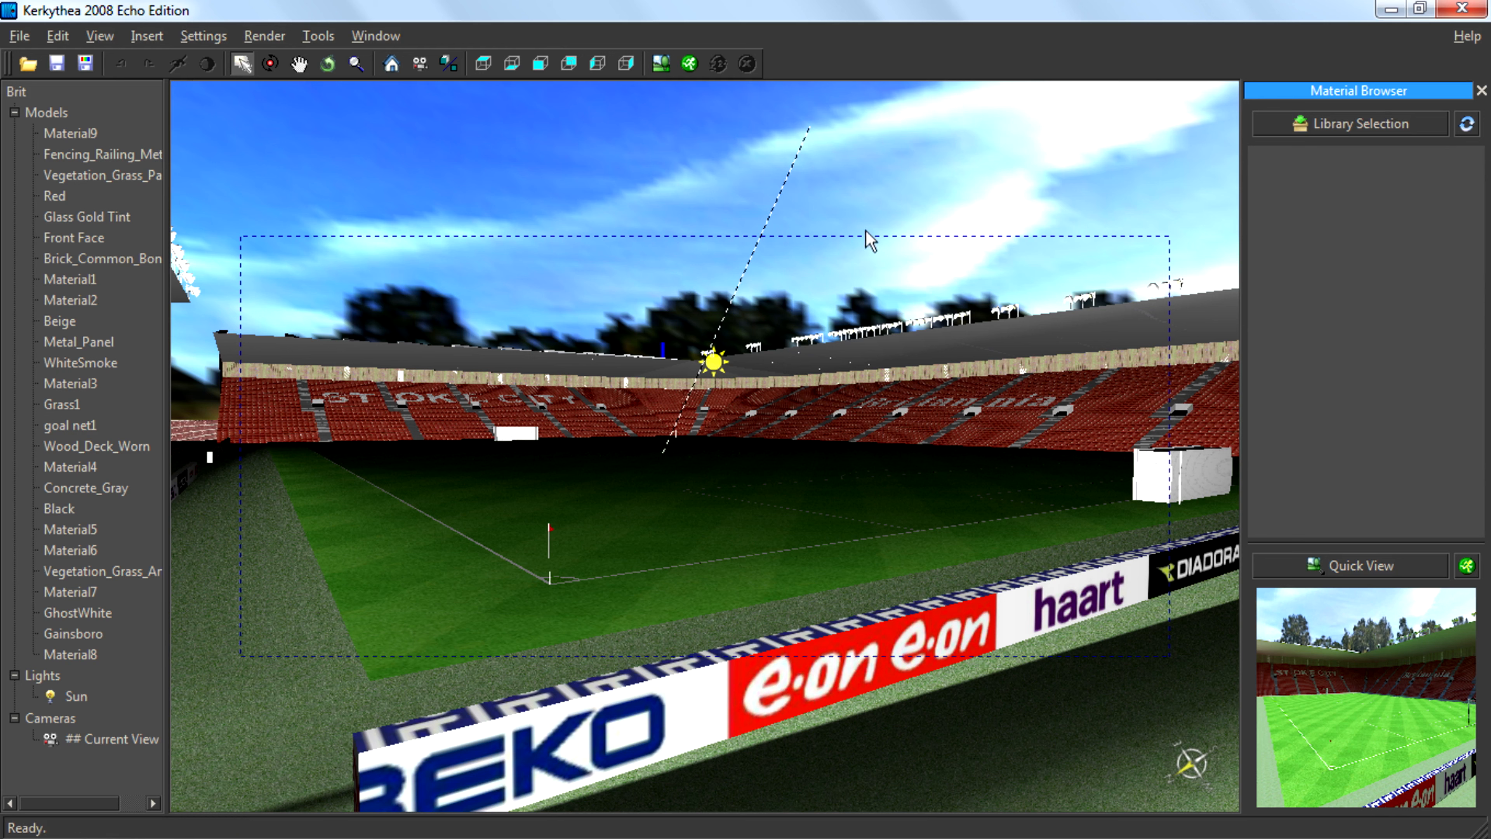
{"action": "mouse_move", "coordinate": [873, 238]}
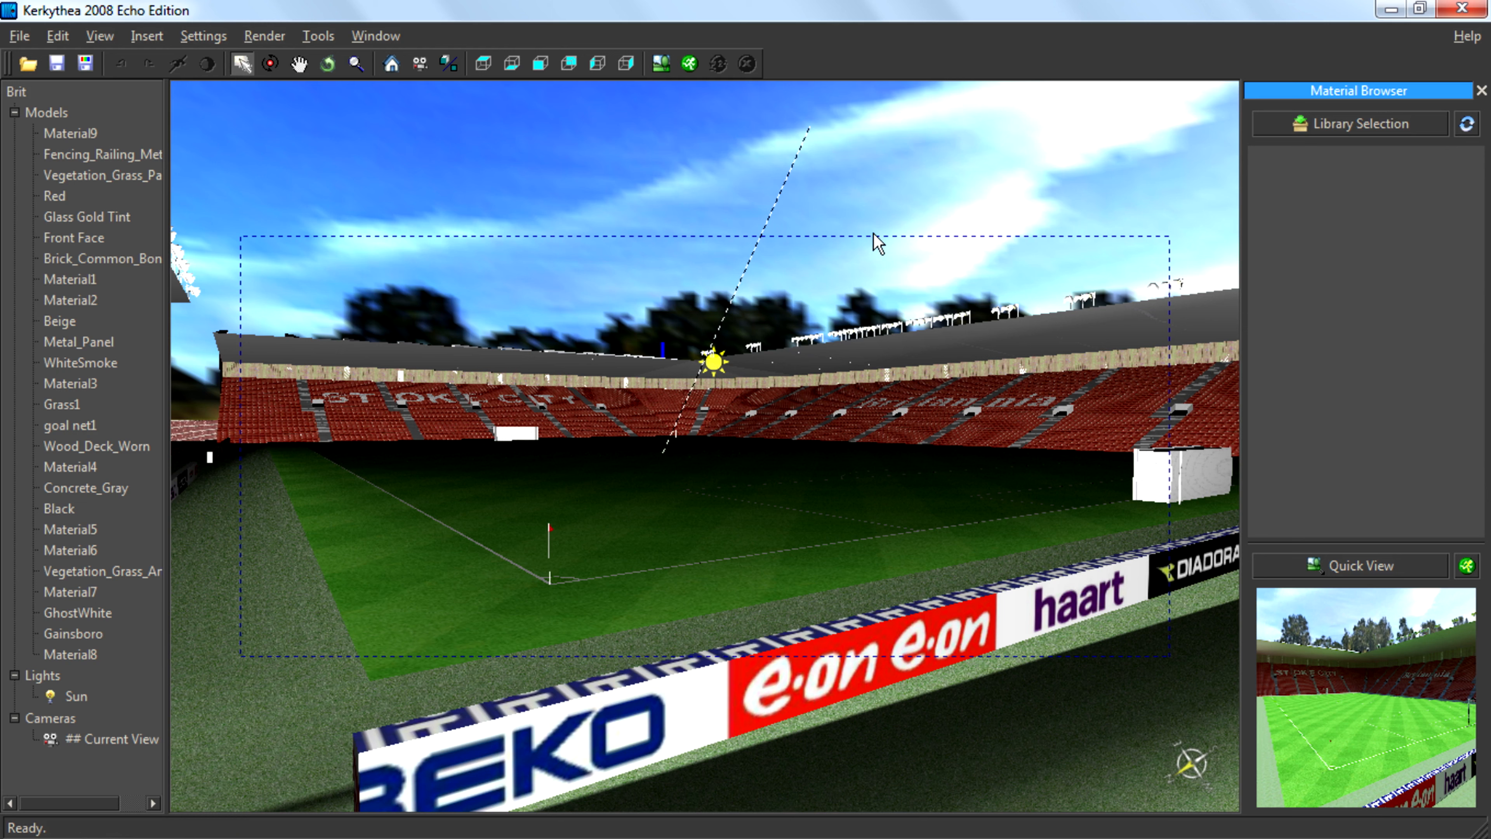